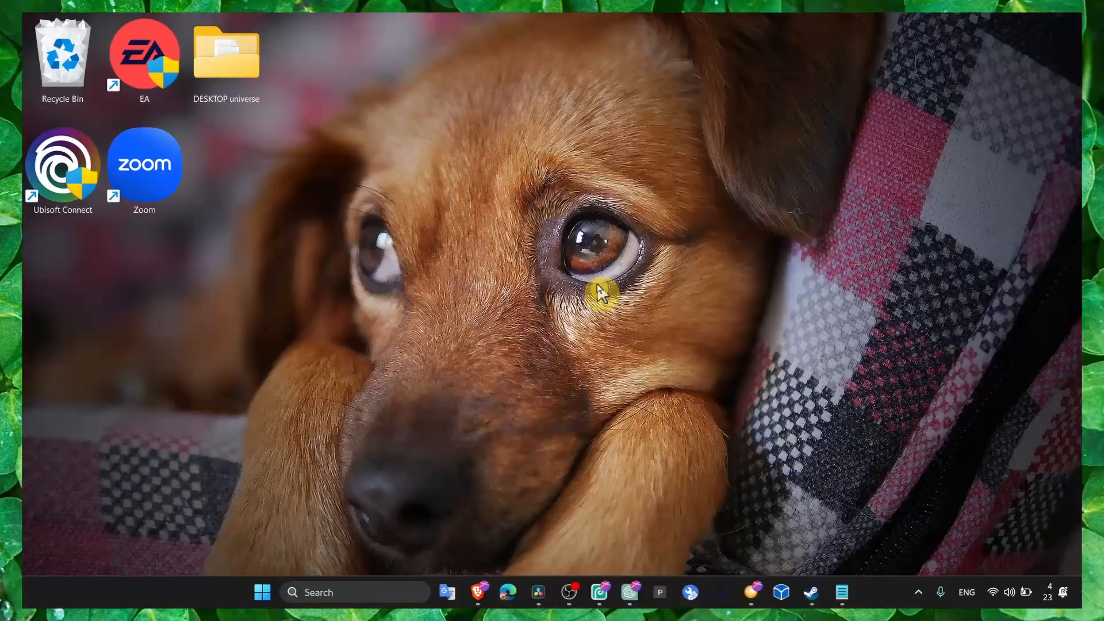
mouse_move(641, 454)
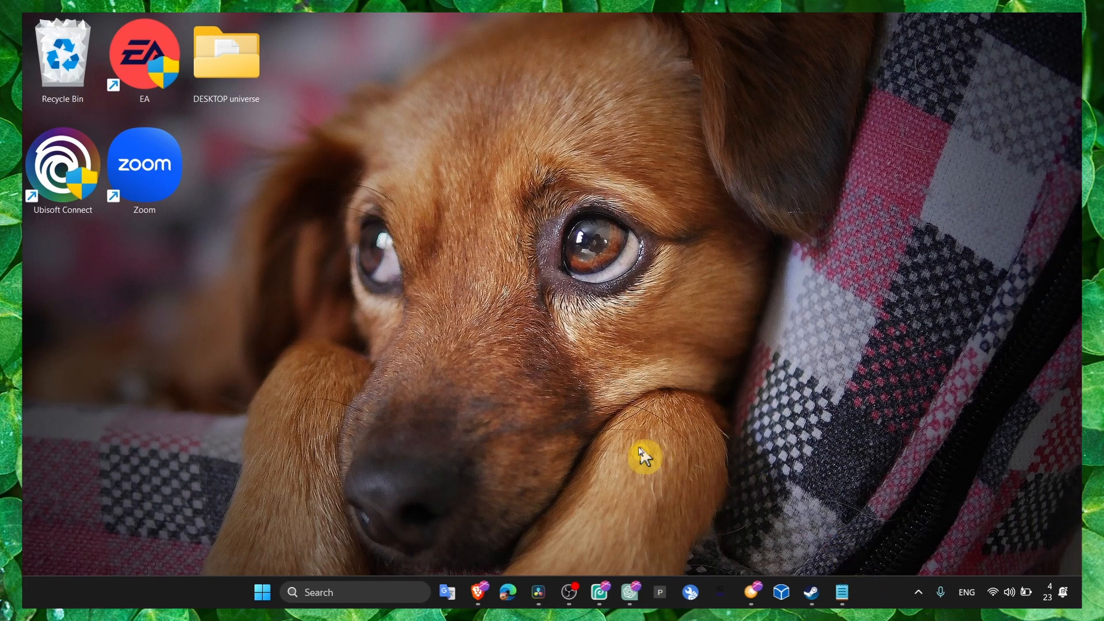
mouse_move(560, 440)
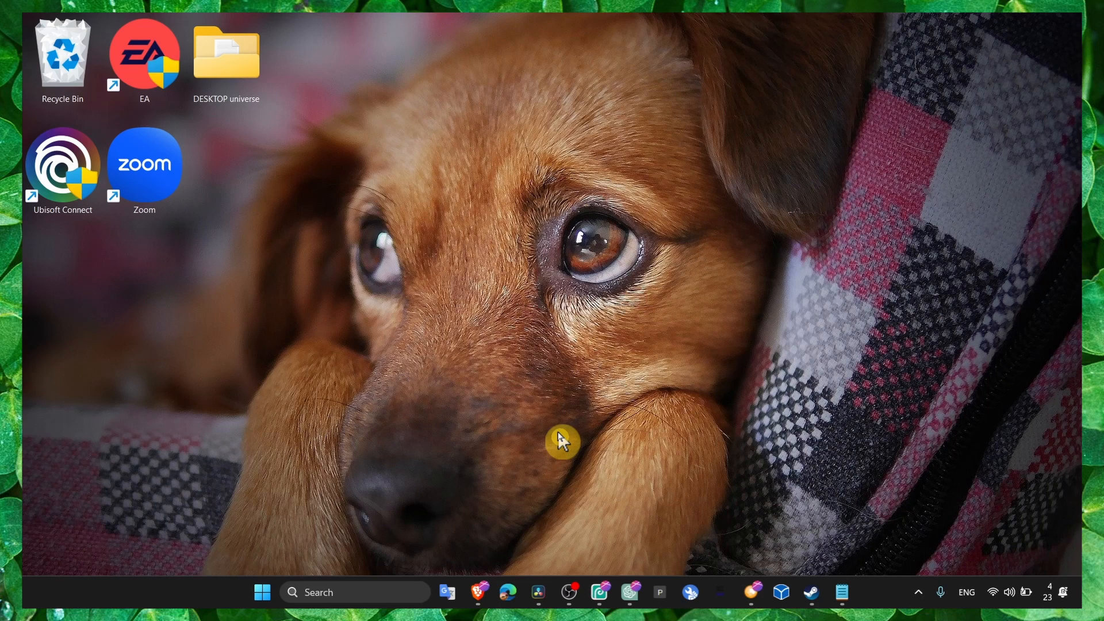
mouse_move(556, 425)
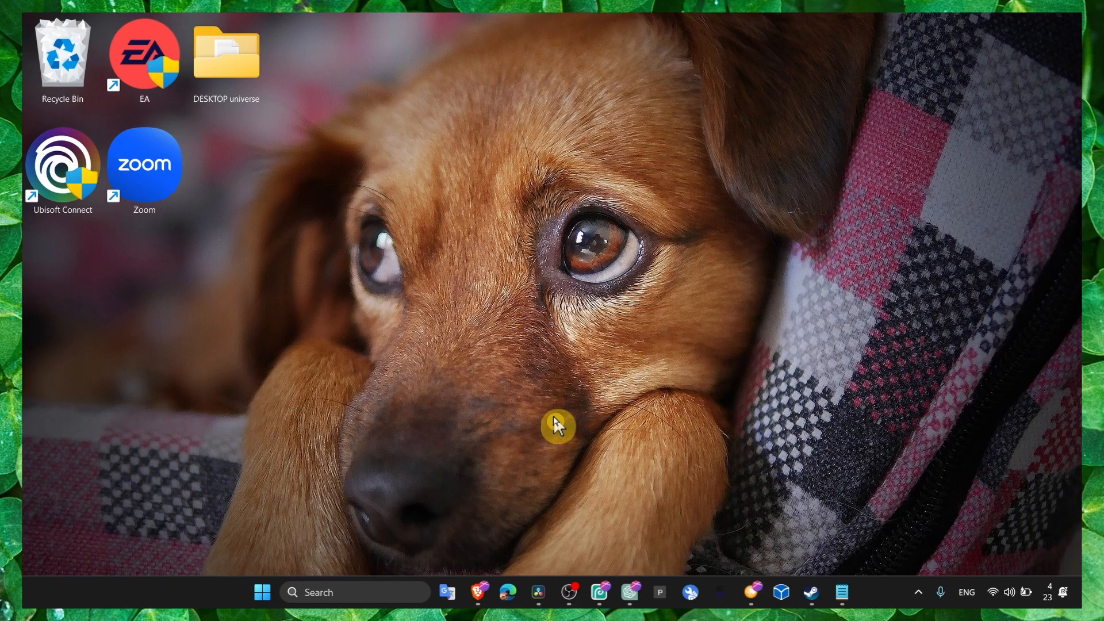
Go to Windows Update in Settings, confirm the PC is up to date, and show its Advanced options.
click(856, 592)
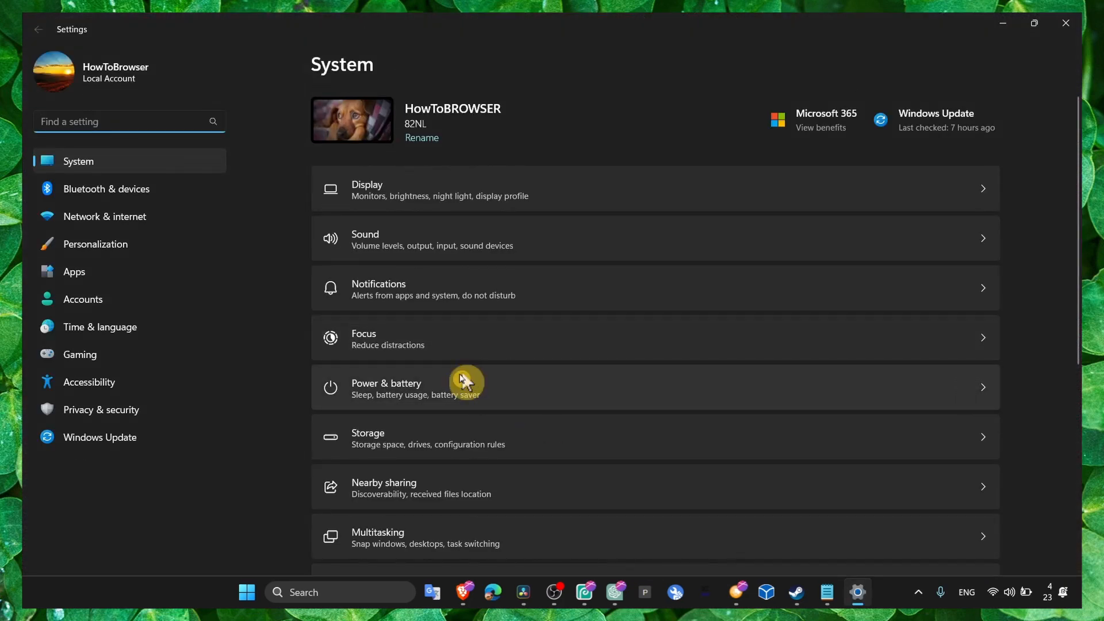
click(100, 436)
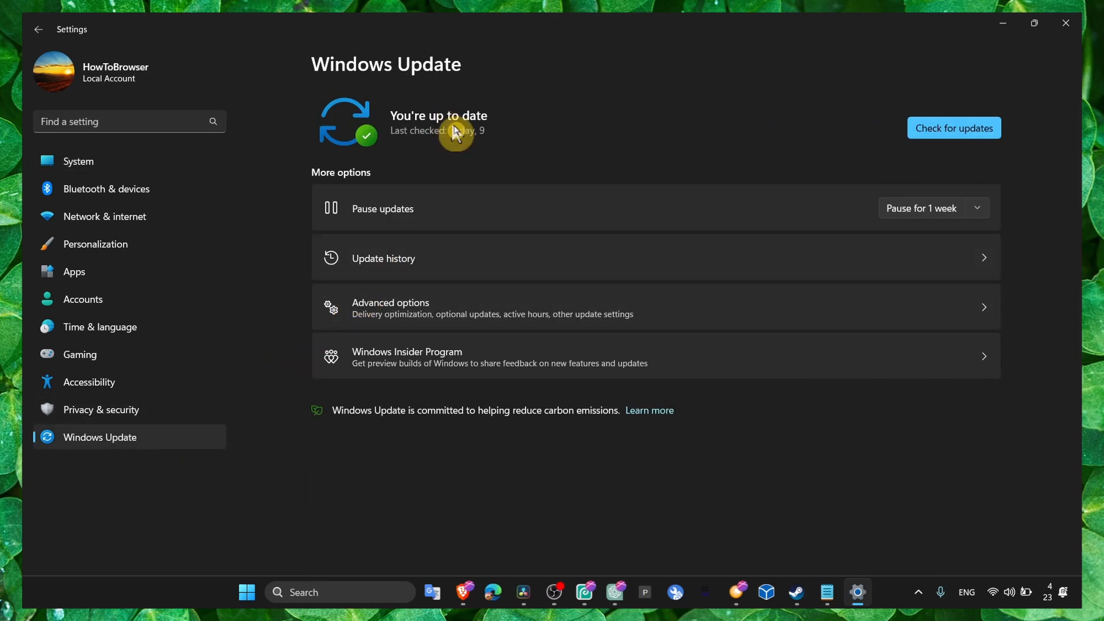
mouse_move(669, 147)
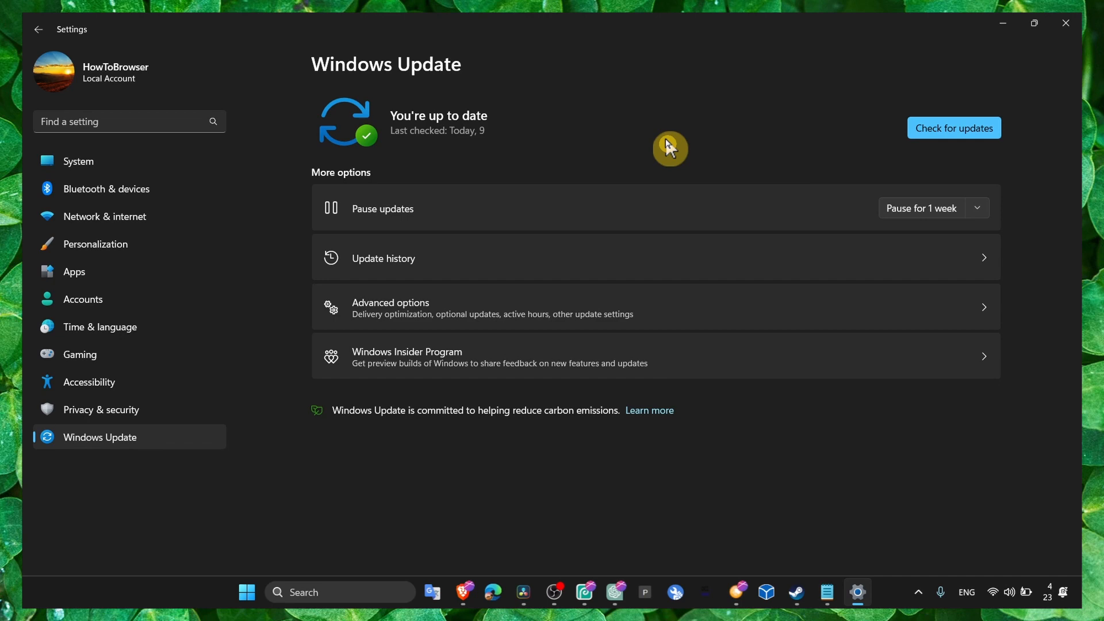
mouse_move(529, 346)
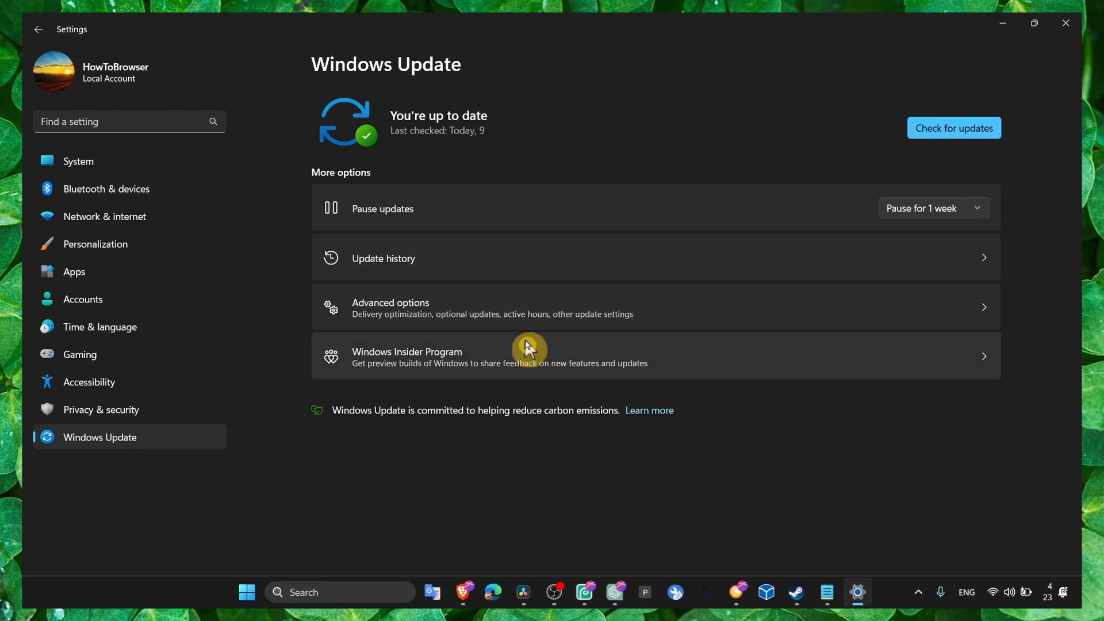
mouse_move(795, 592)
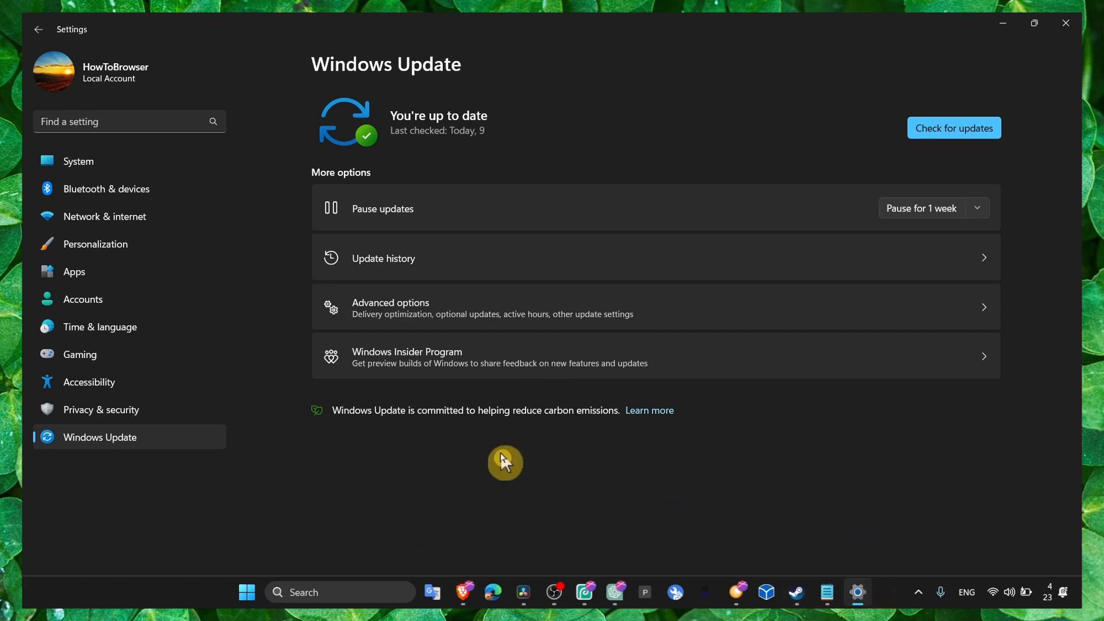
mouse_move(473, 451)
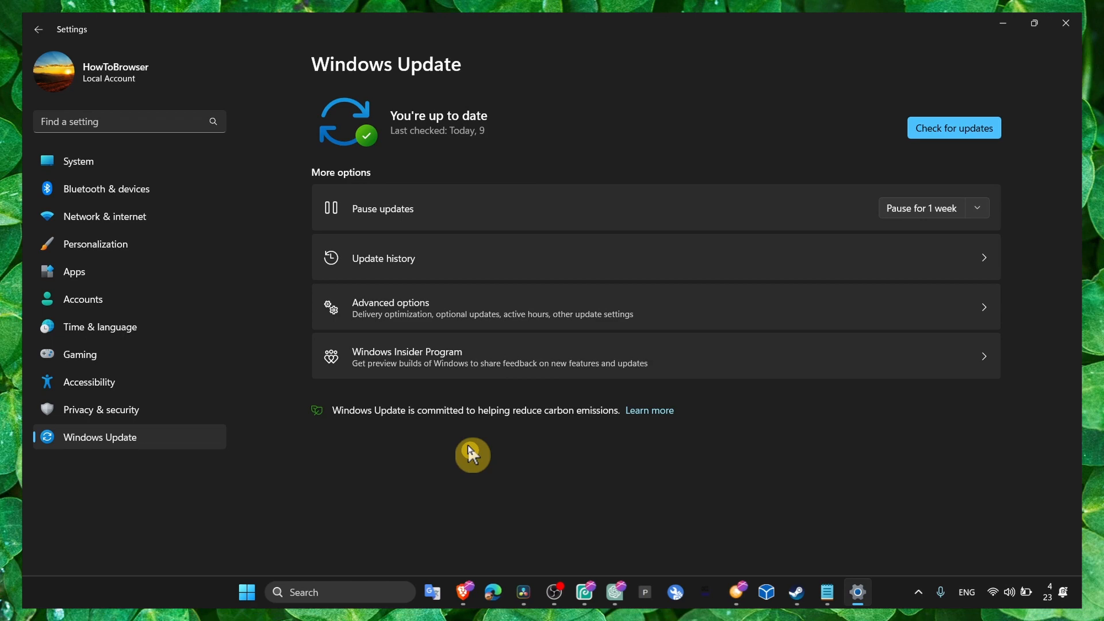
mouse_move(458, 129)
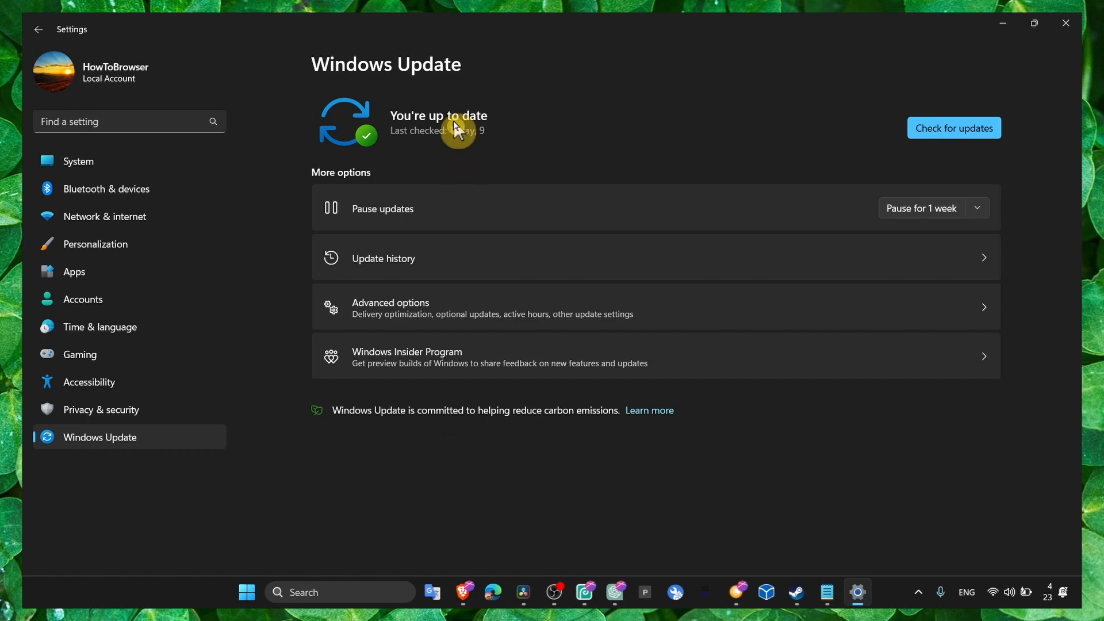
mouse_move(344, 214)
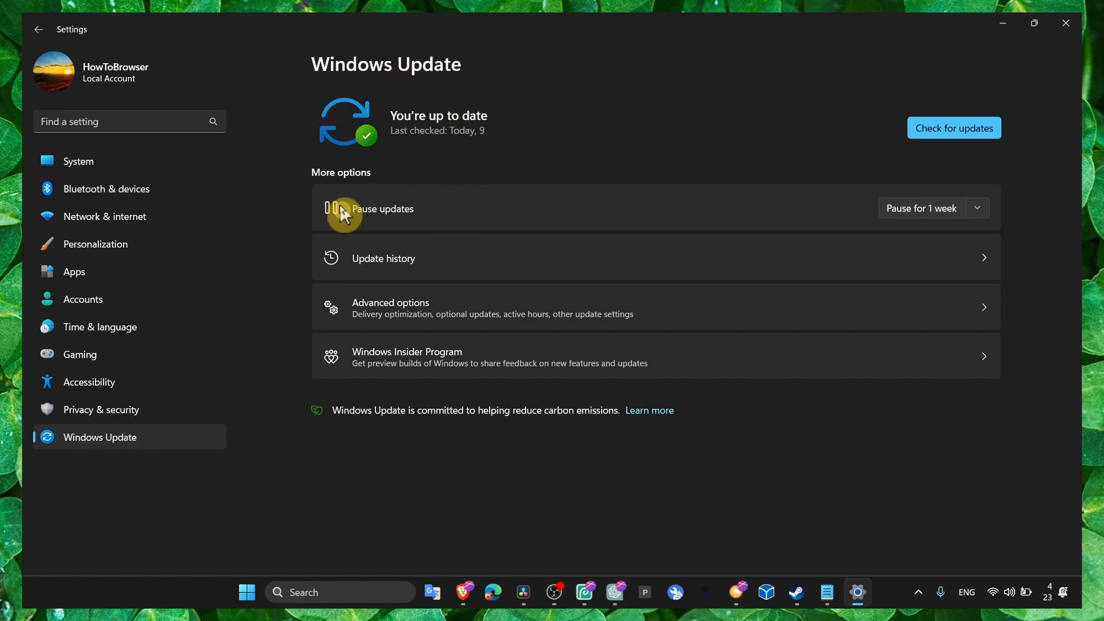
mouse_move(313, 128)
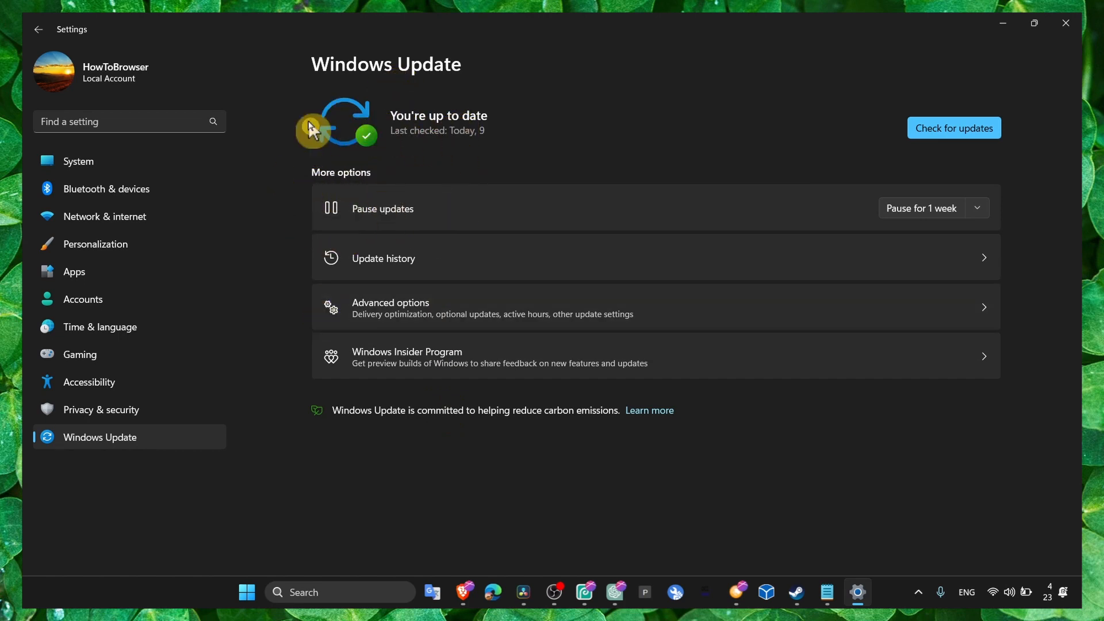
mouse_move(280, 226)
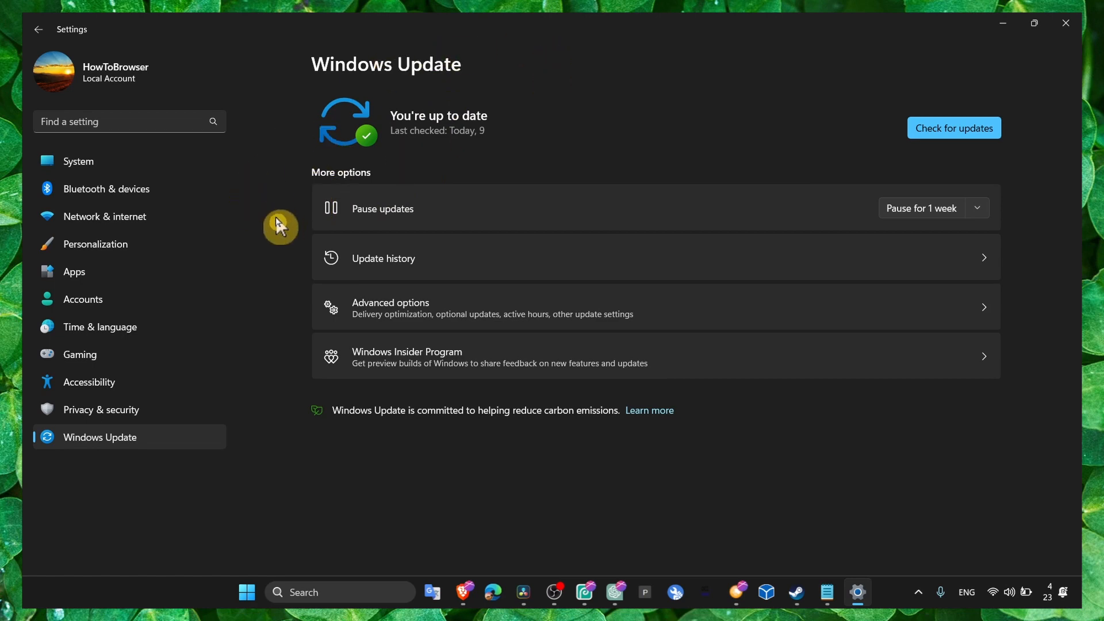
mouse_move(348, 175)
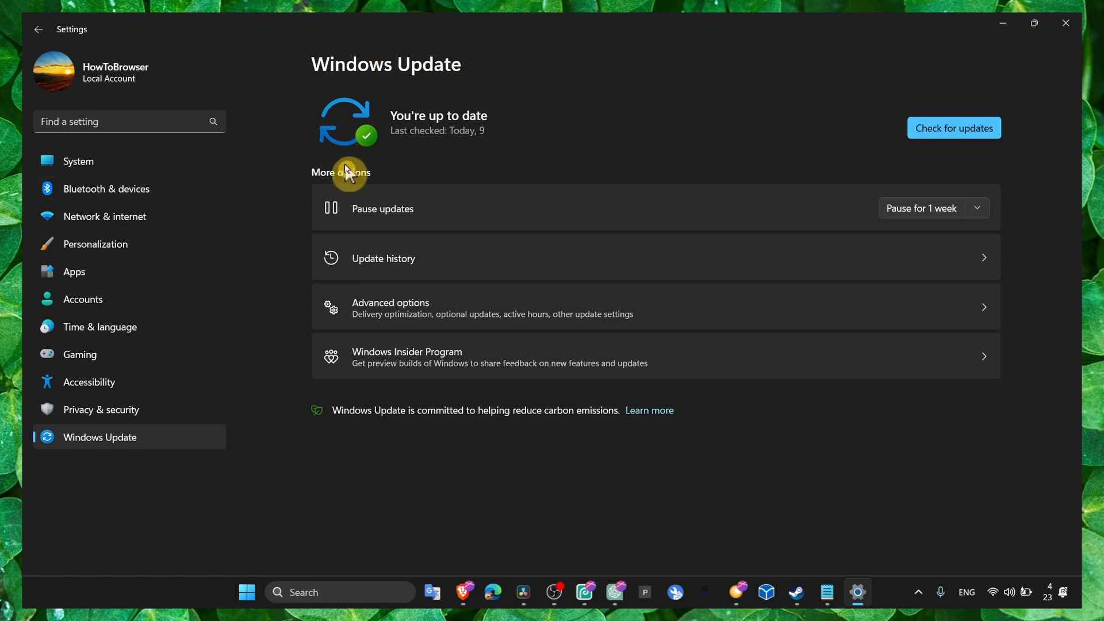
mouse_move(365, 182)
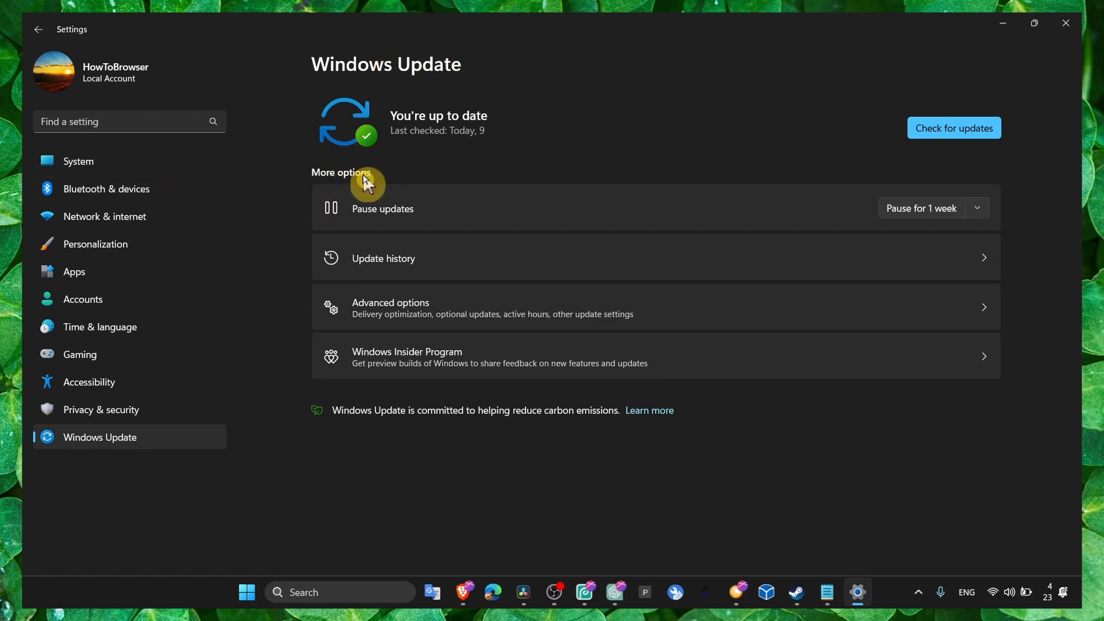
click(390, 307)
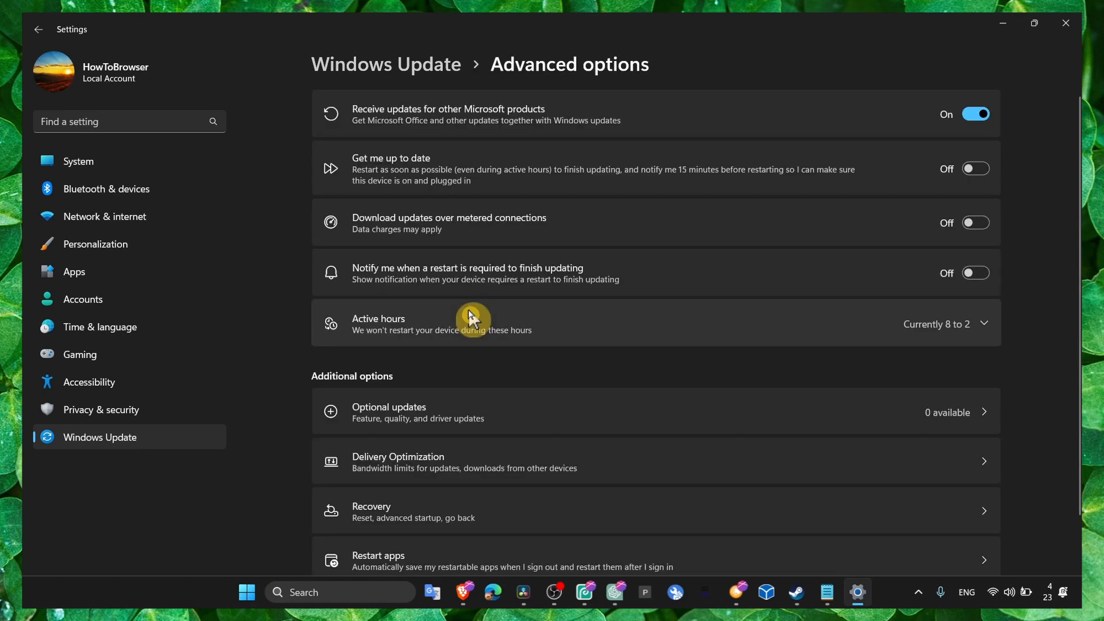
mouse_move(709, 461)
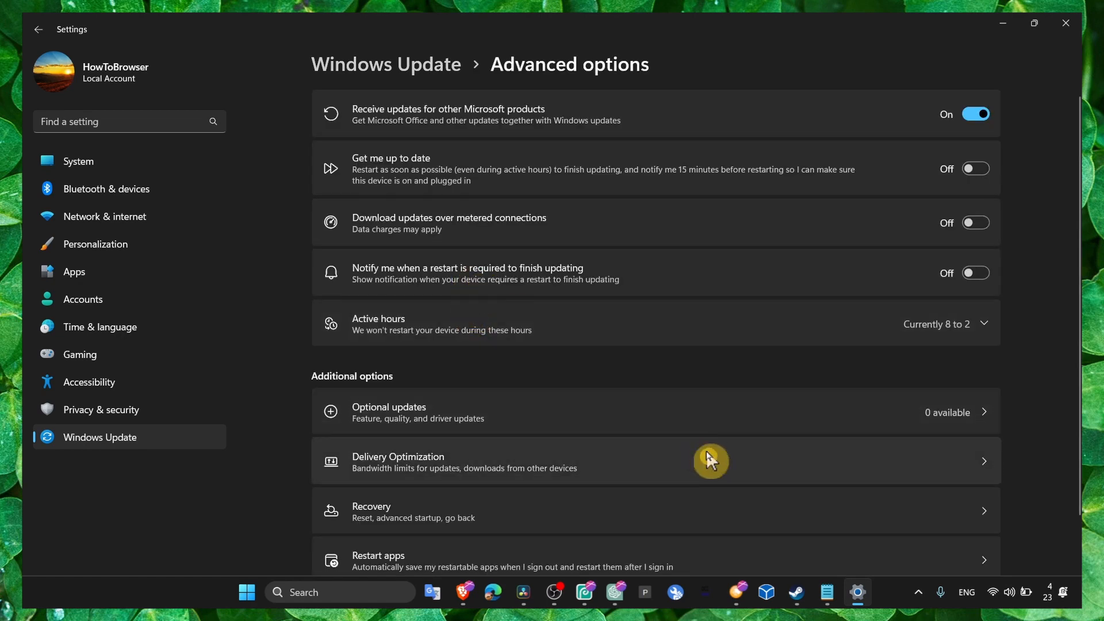
Show the Notepad note with the Minecraft Legends tutorial title, then return to Windows Update settings.
click(827, 591)
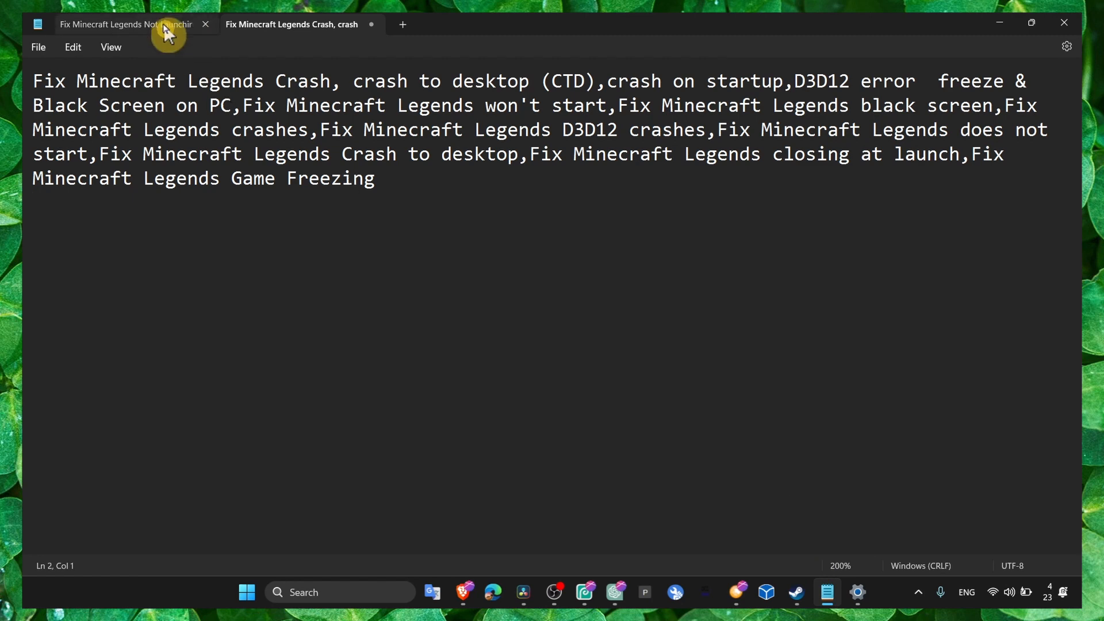
double_click(121, 81)
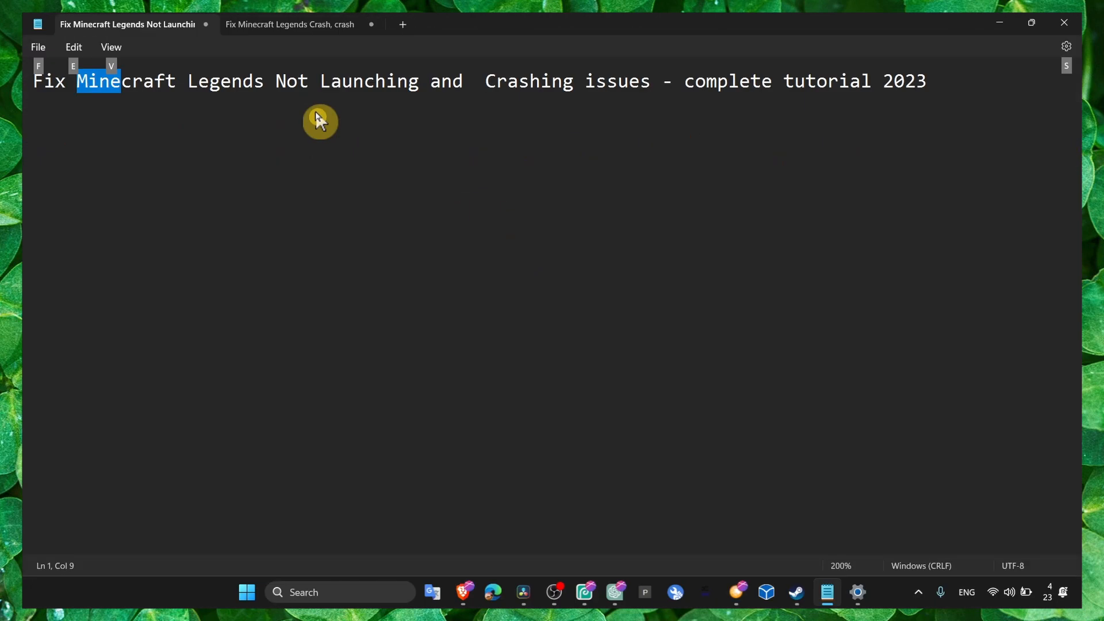
click(857, 591)
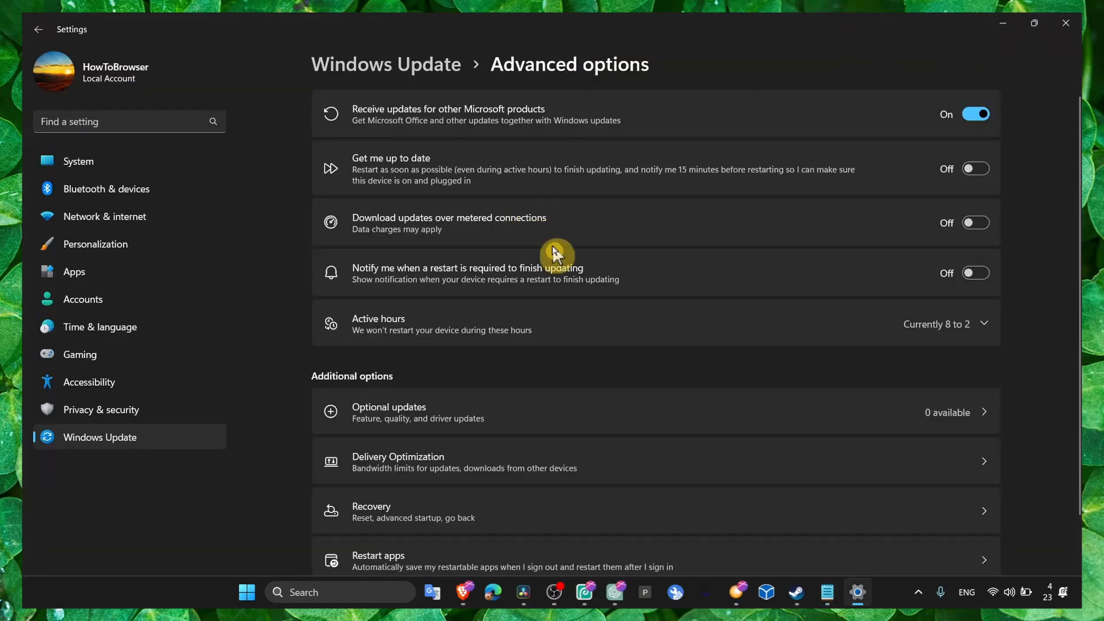
mouse_move(1012, 25)
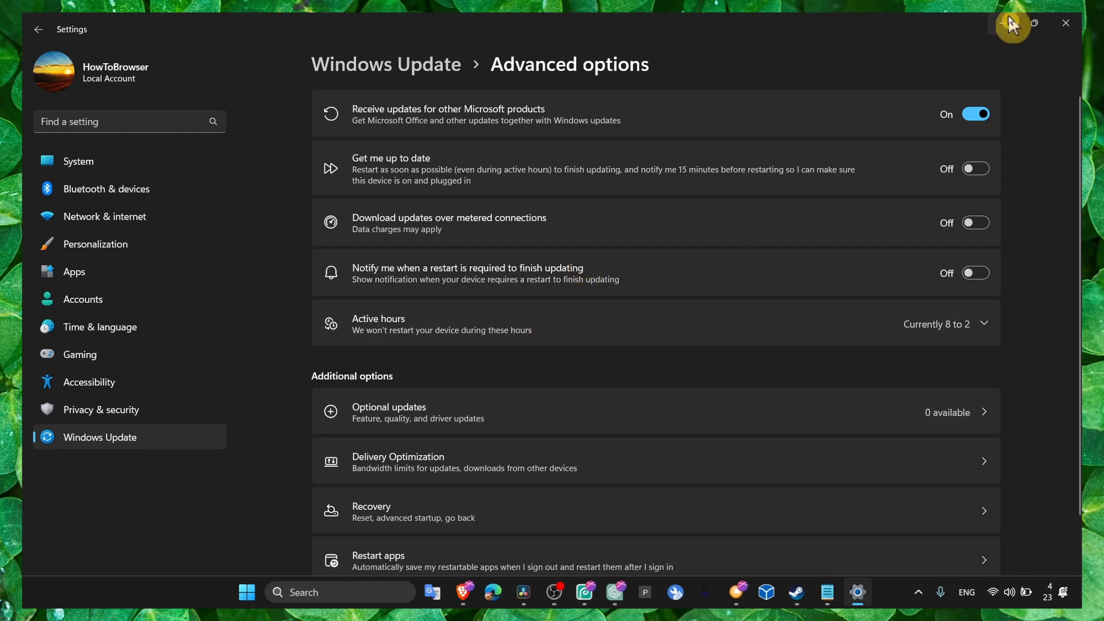
mouse_move(752, 233)
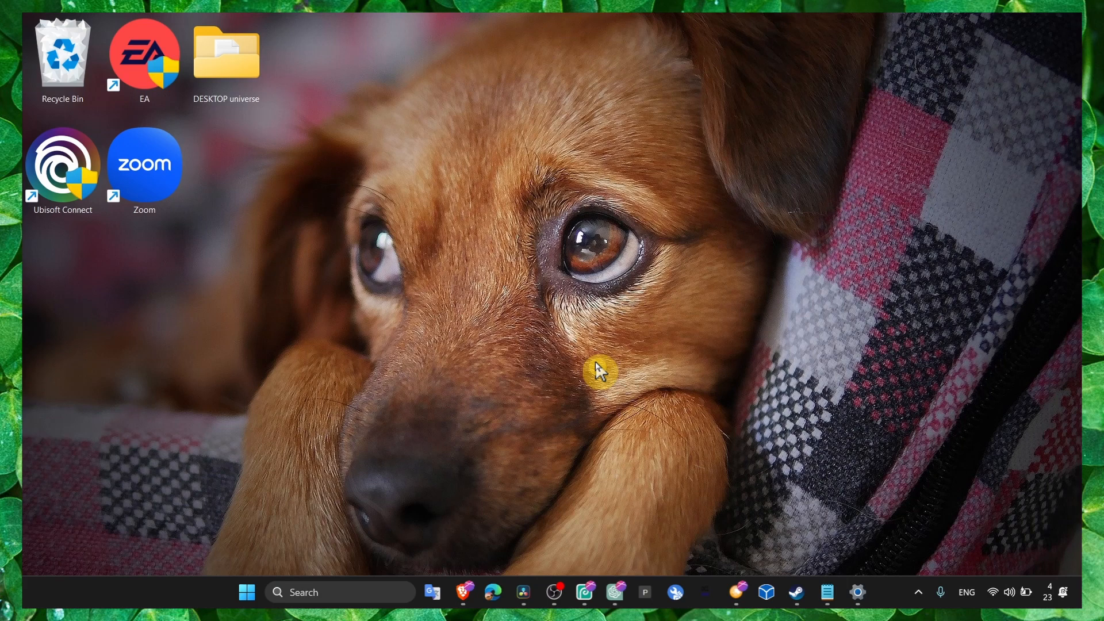
mouse_move(888, 592)
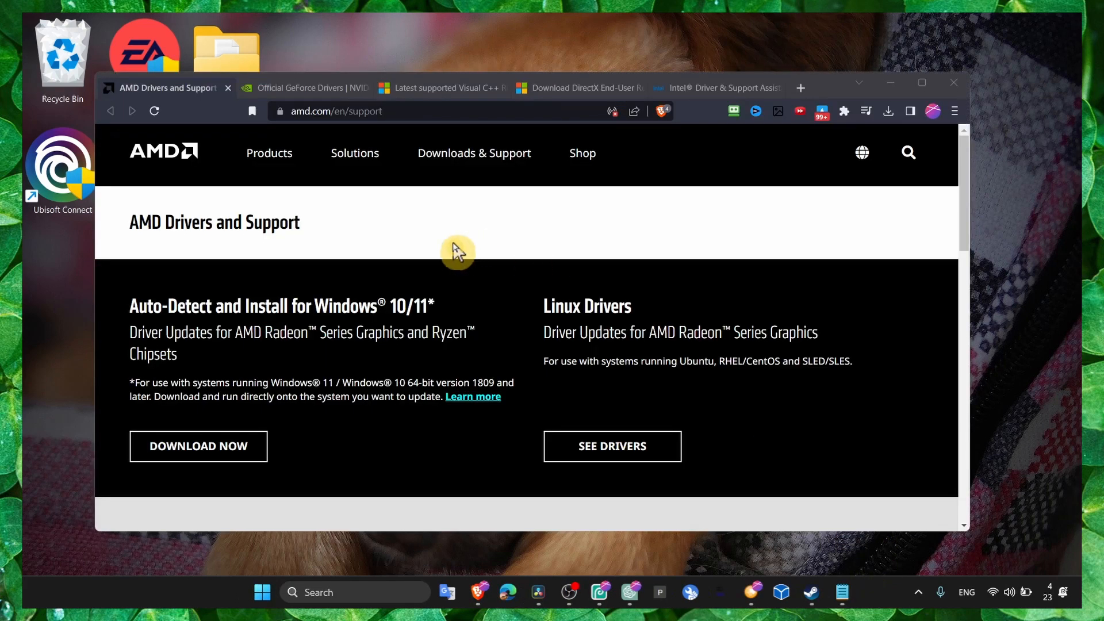
Highlight the Visual C++ Redistributable article title and scroll down to its download section.
click(437, 87)
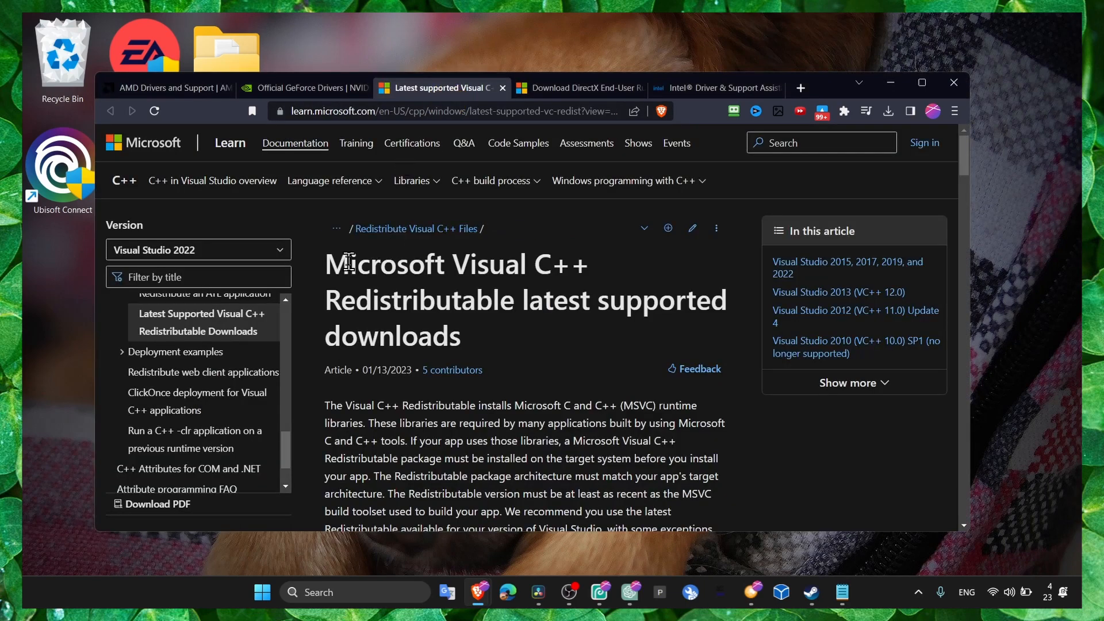
double_click(375, 264)
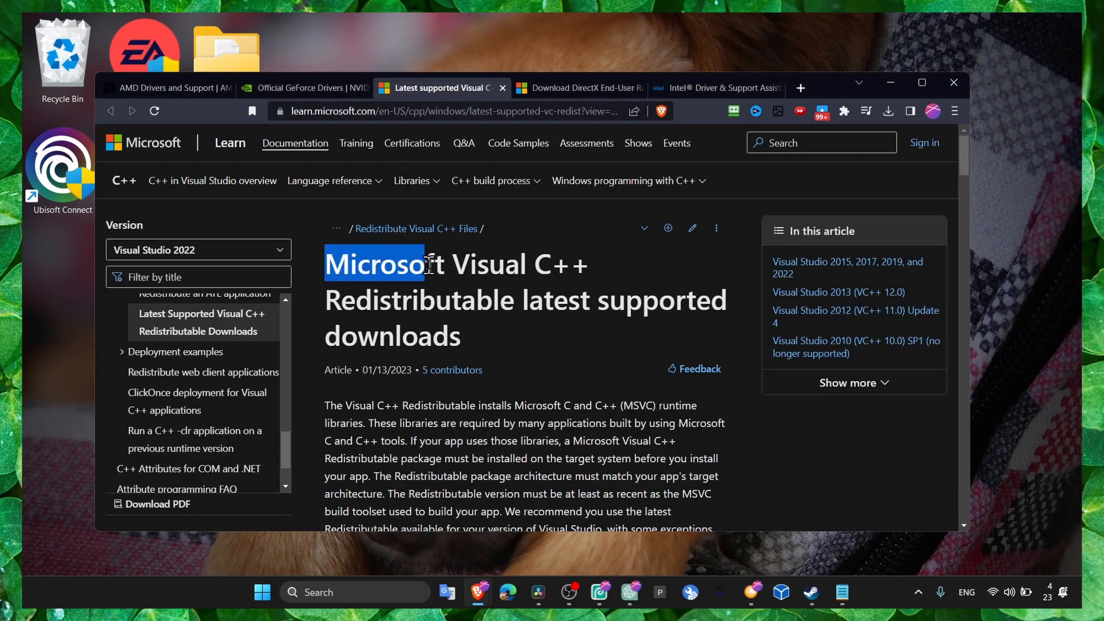
drag(419, 265, 587, 265)
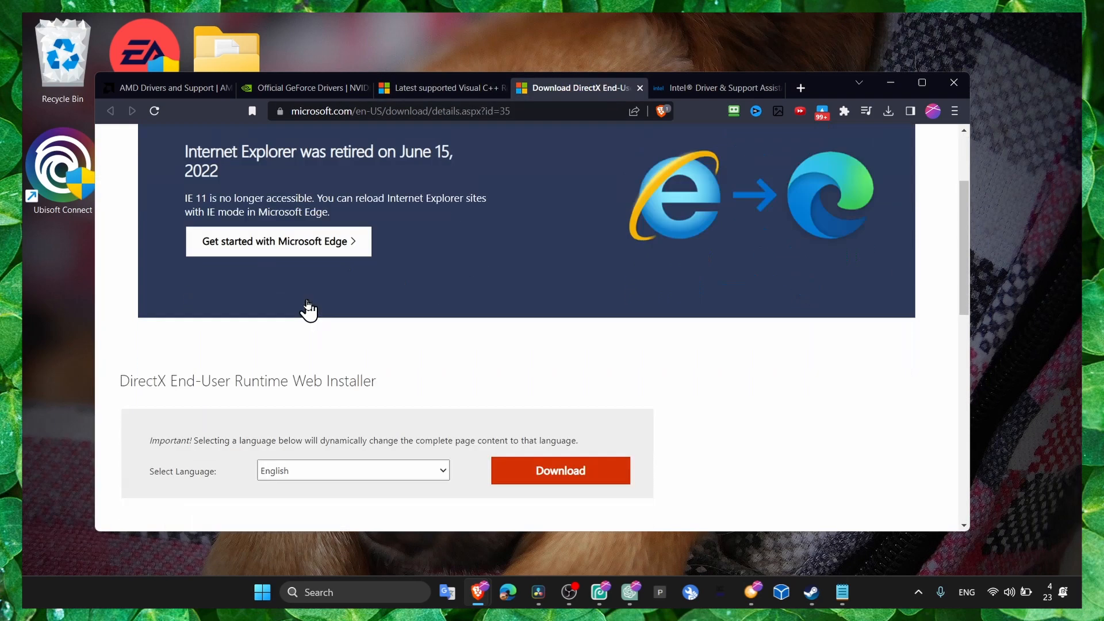
scroll(down, 3)
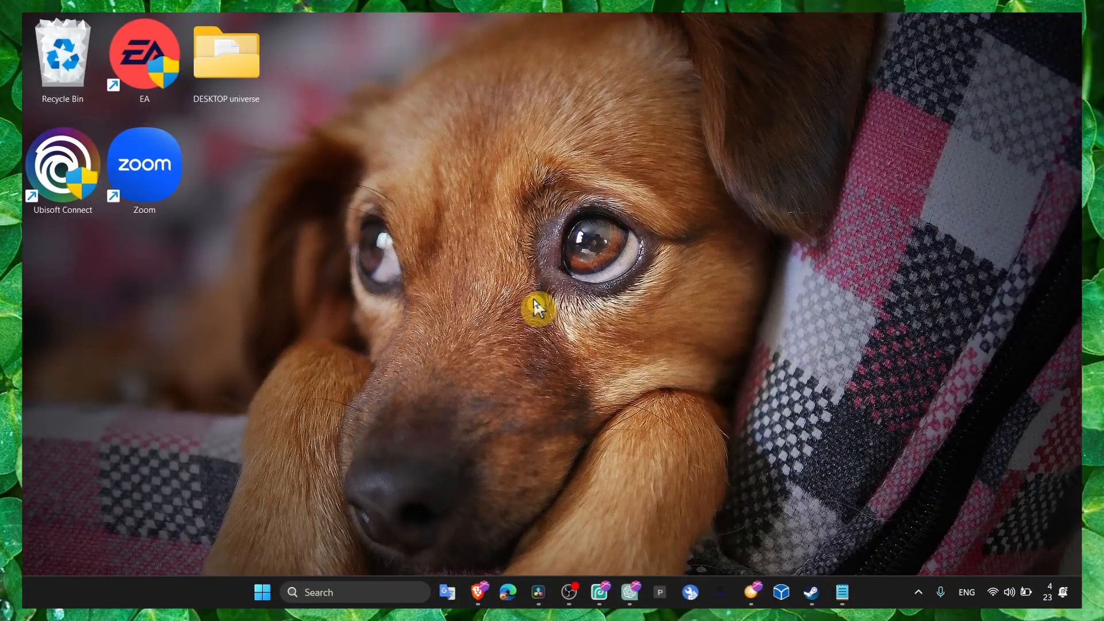
mouse_move(546, 308)
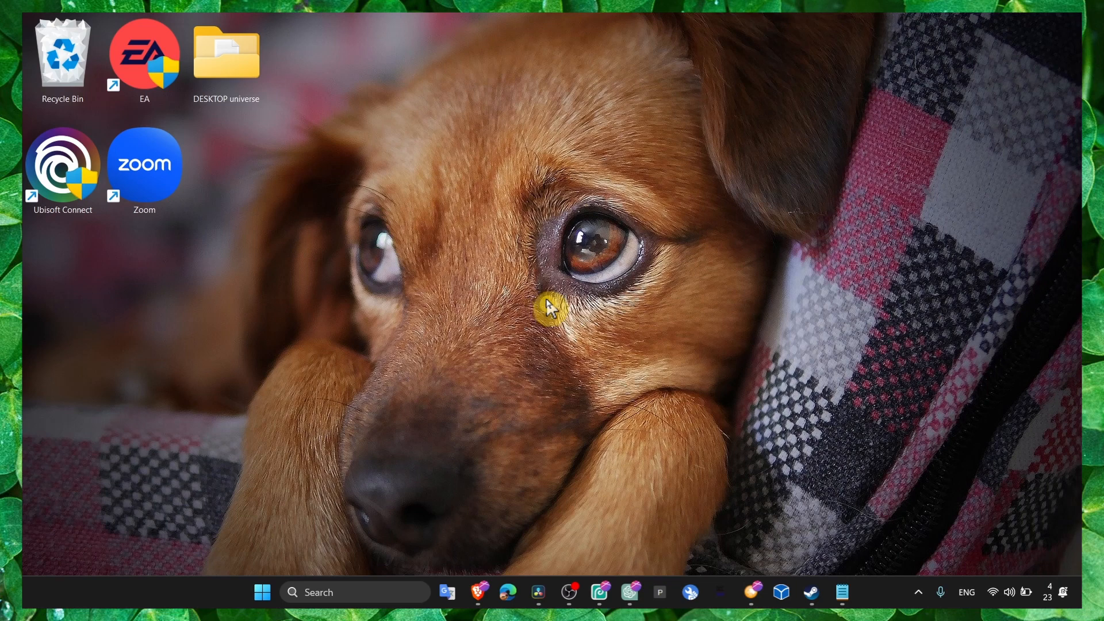
mouse_move(780, 475)
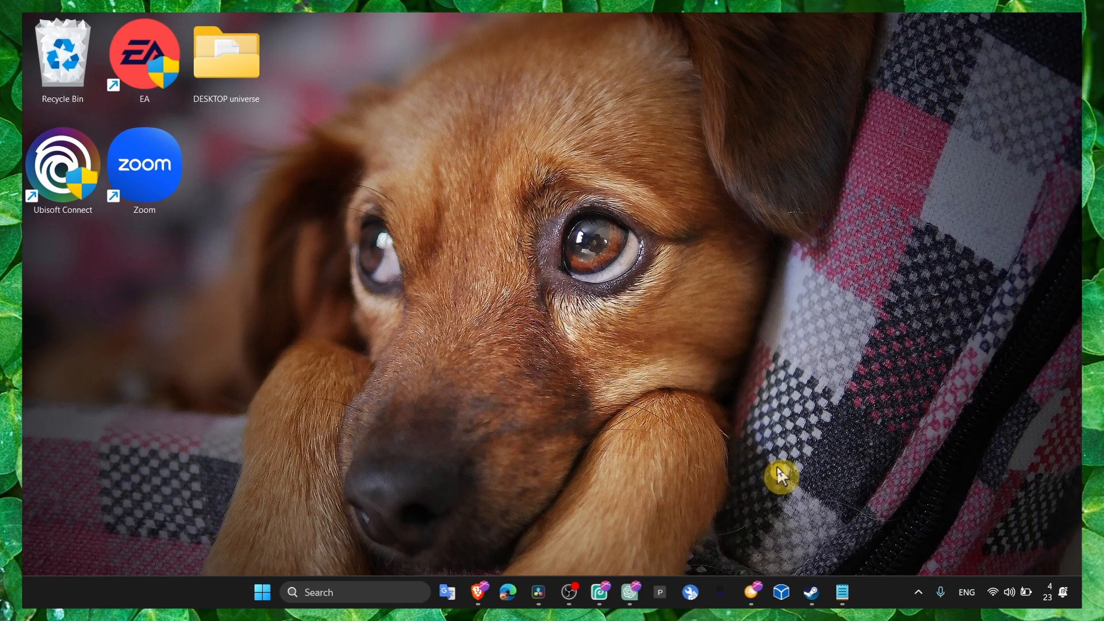
mouse_move(395, 314)
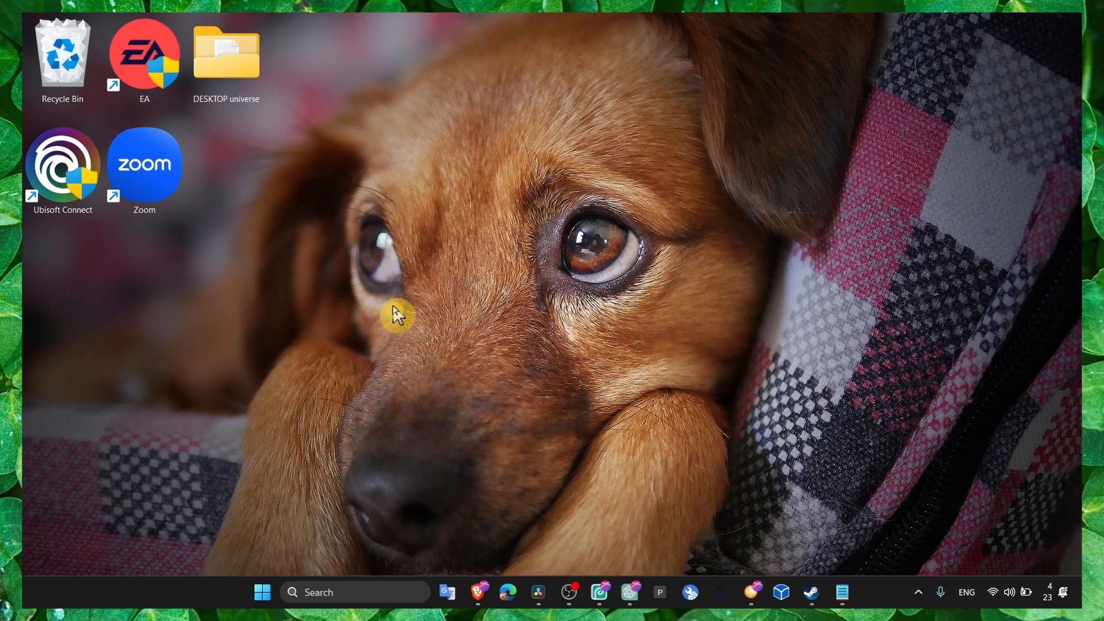
mouse_move(471, 215)
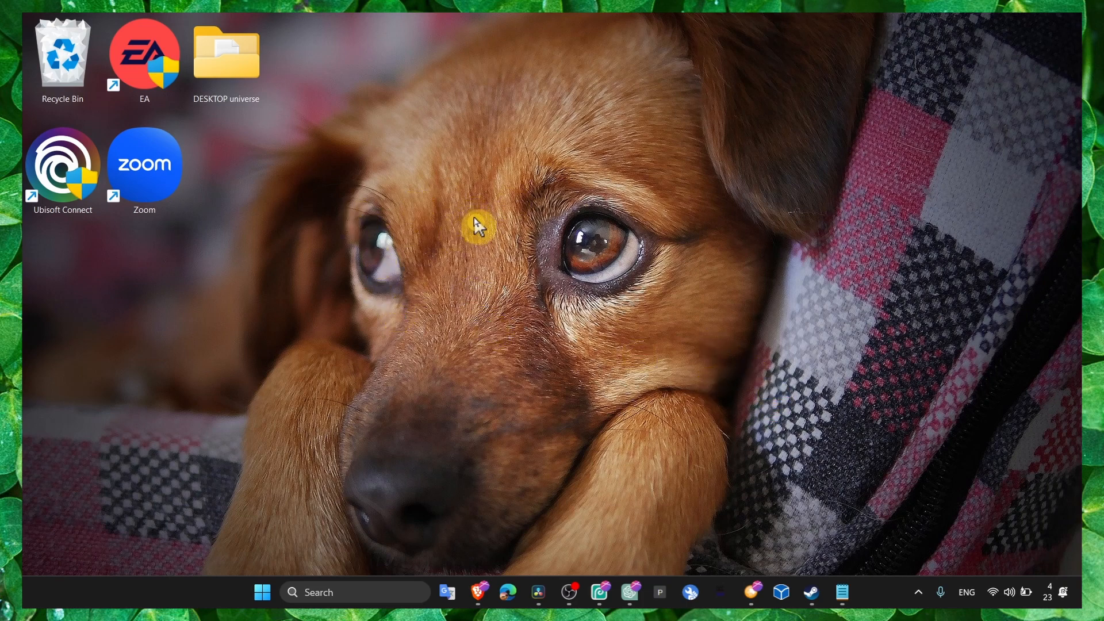
mouse_move(630, 282)
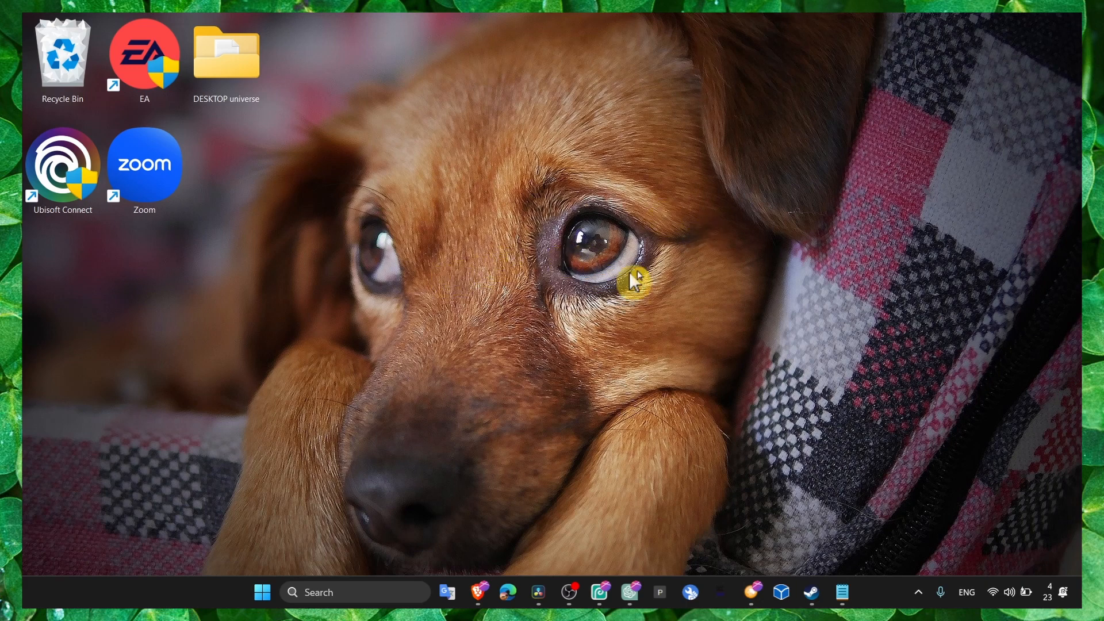
mouse_move(882, 592)
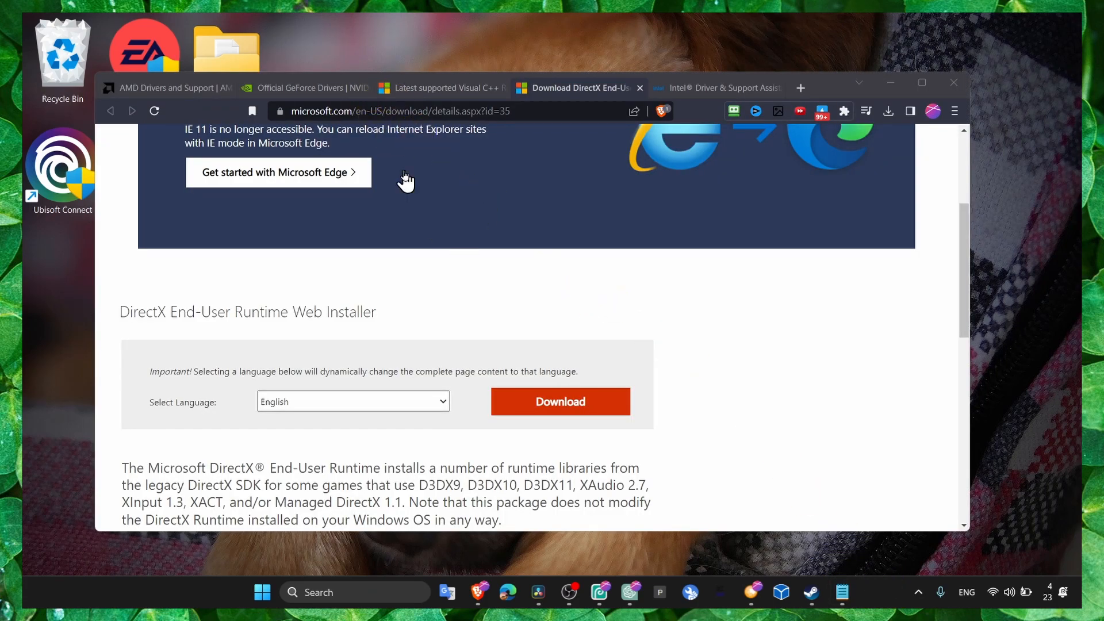
Cycle through the Visual C++ redistributable, GeForce drivers and AMD drivers and support pages.
click(436, 87)
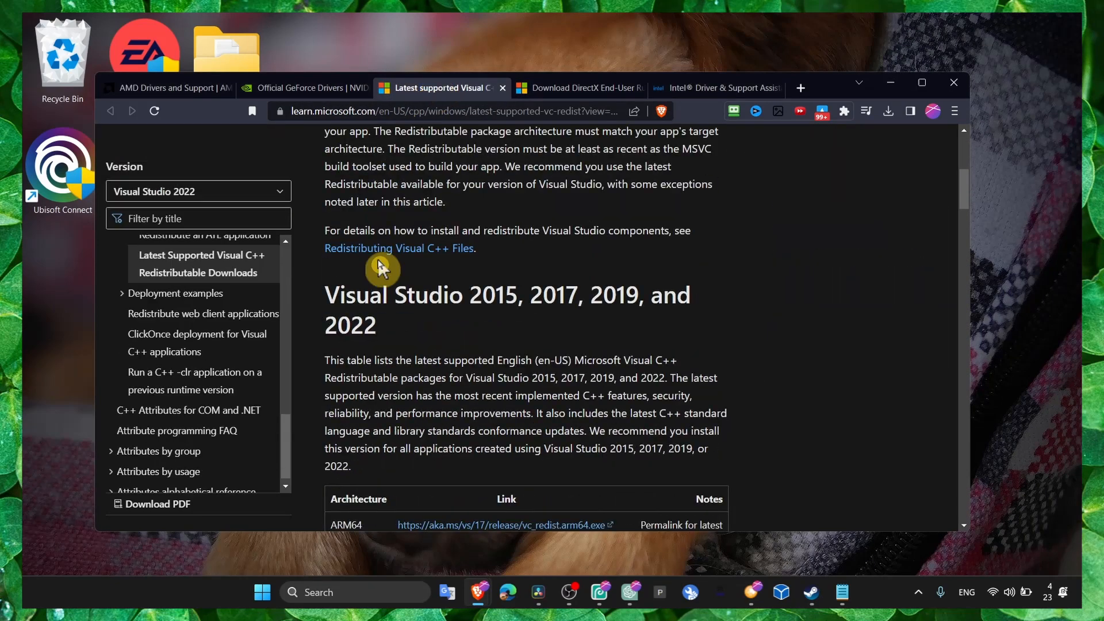
click(577, 87)
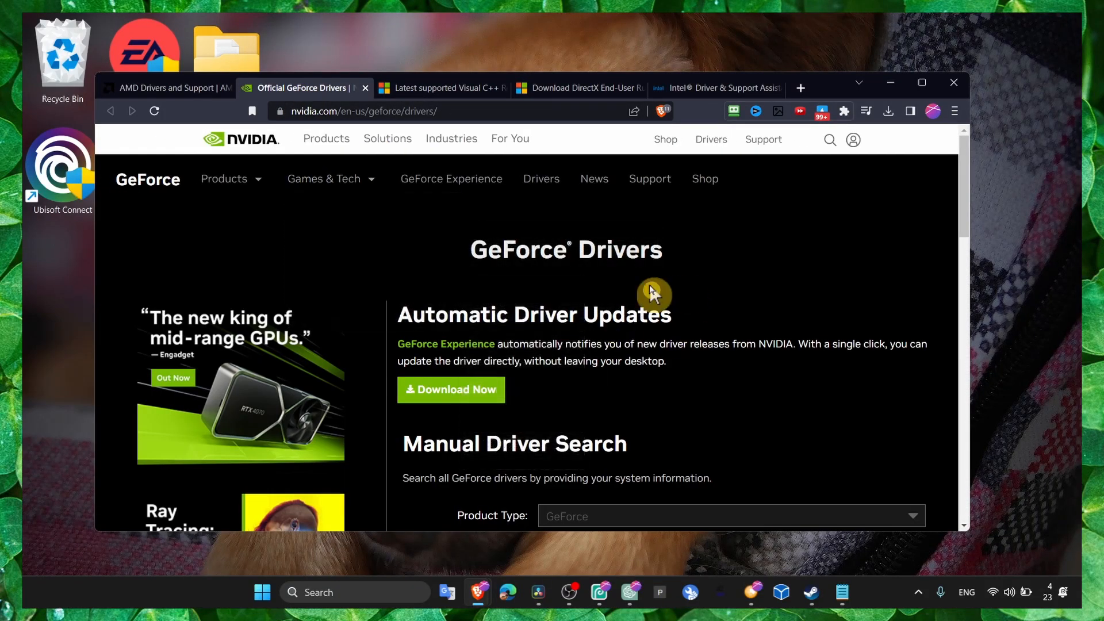
mouse_move(446, 344)
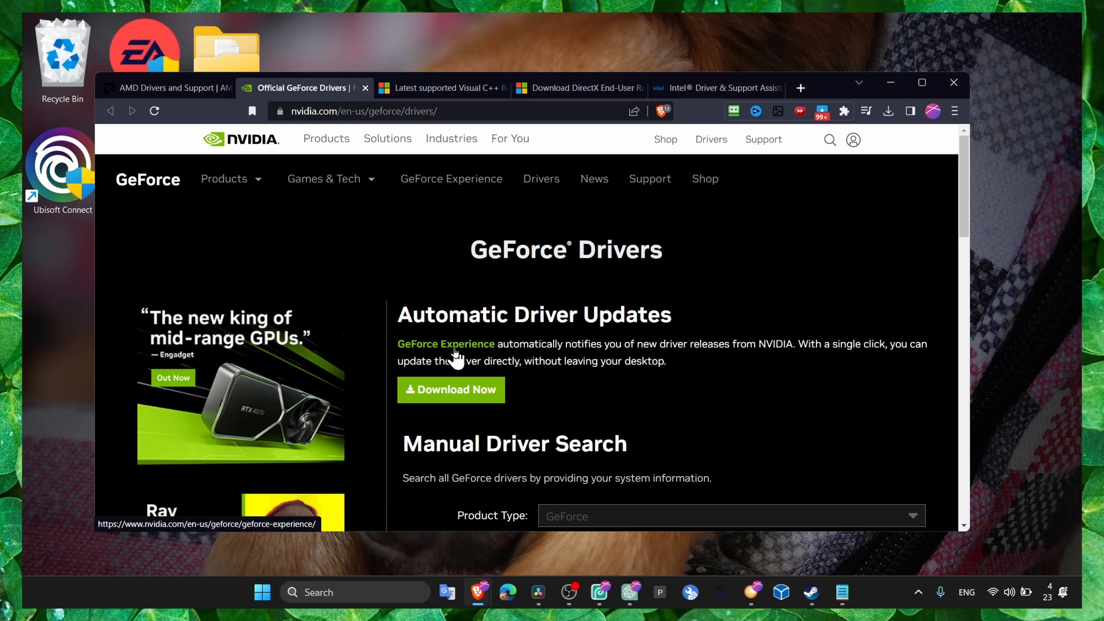
mouse_move(461, 359)
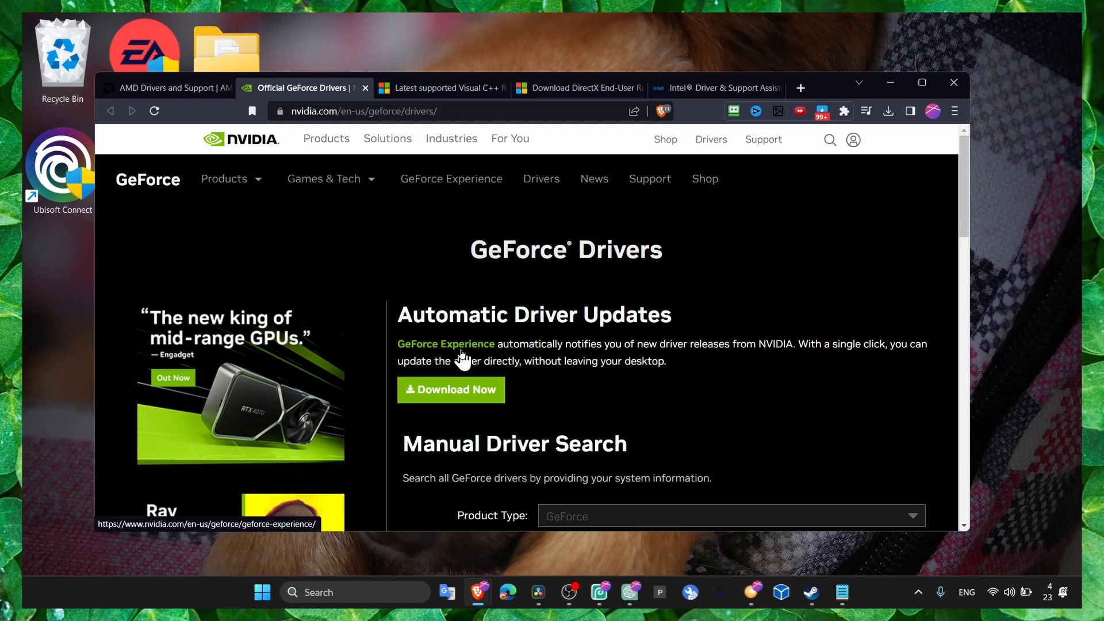
click(467, 361)
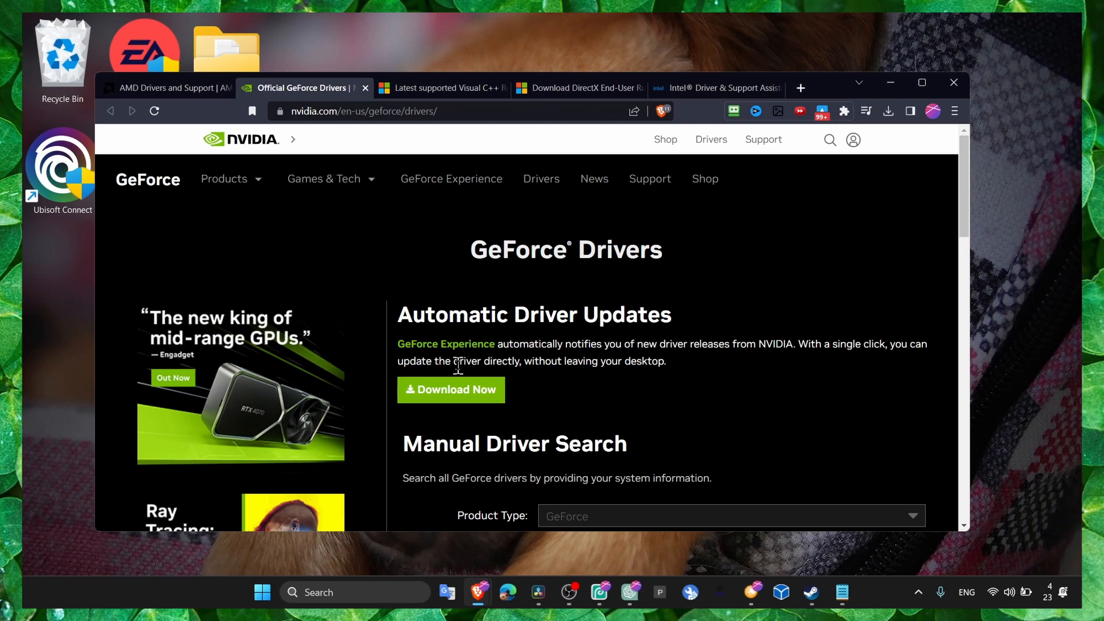
mouse_move(229, 144)
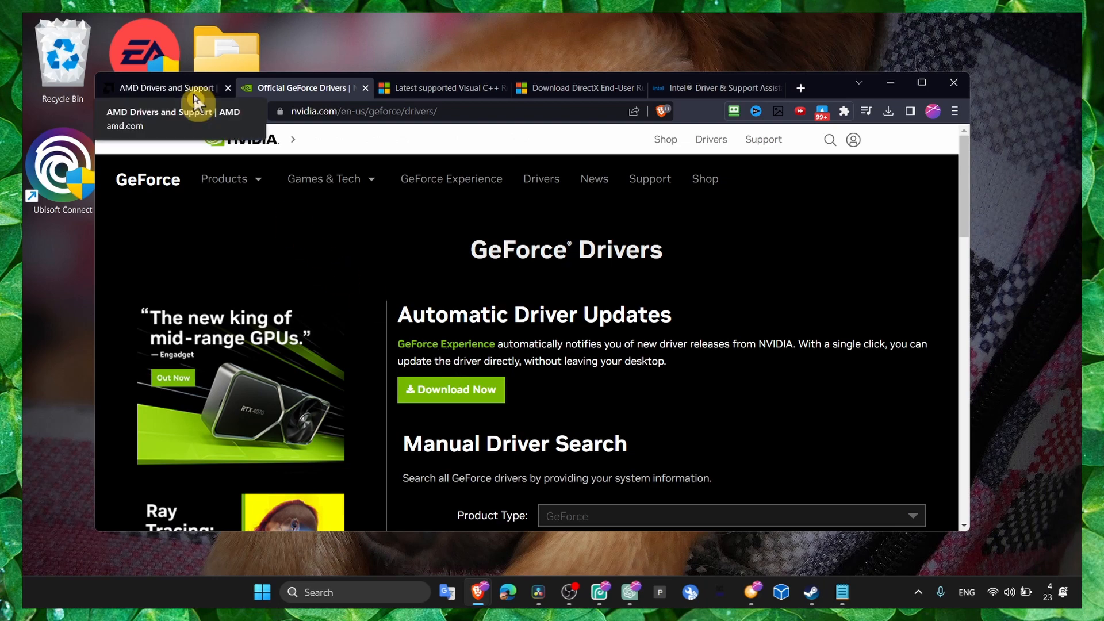
click(167, 87)
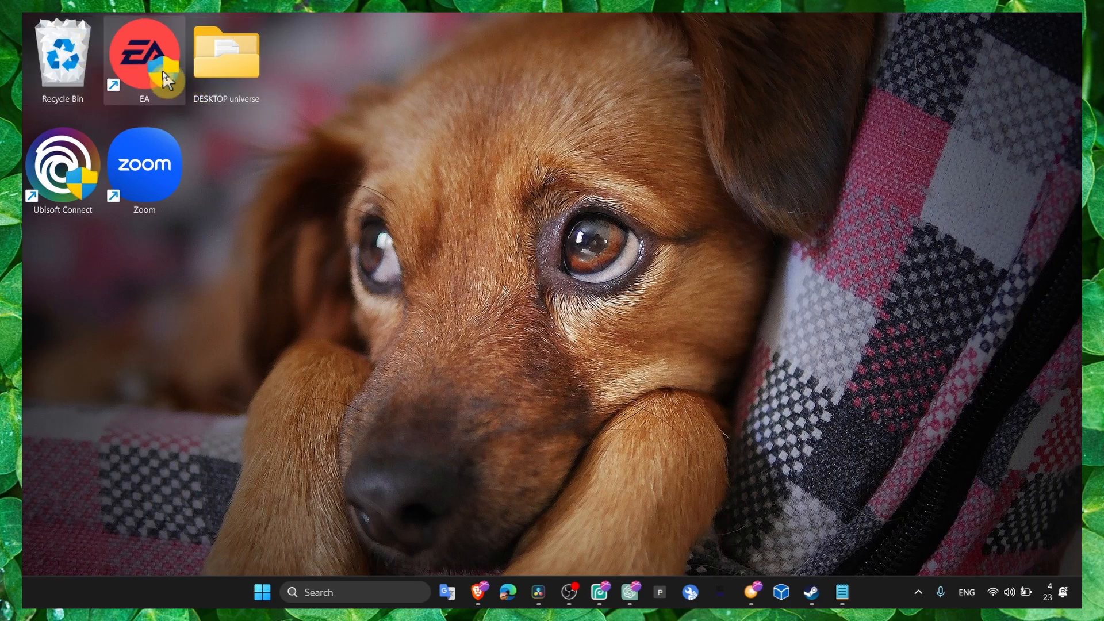
right_click(144, 53)
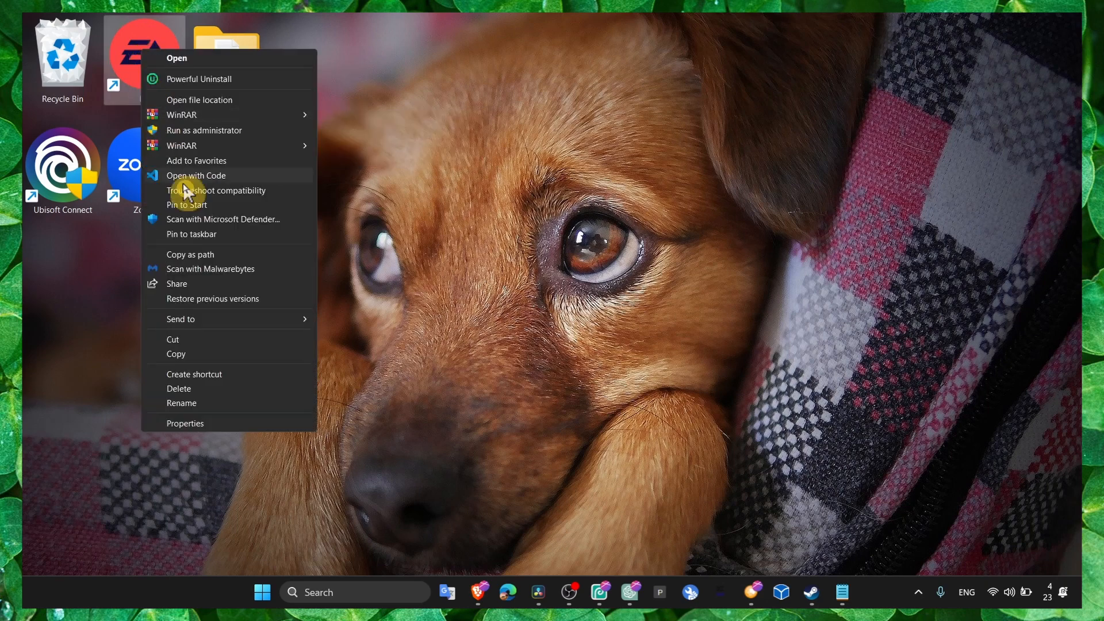
click(184, 423)
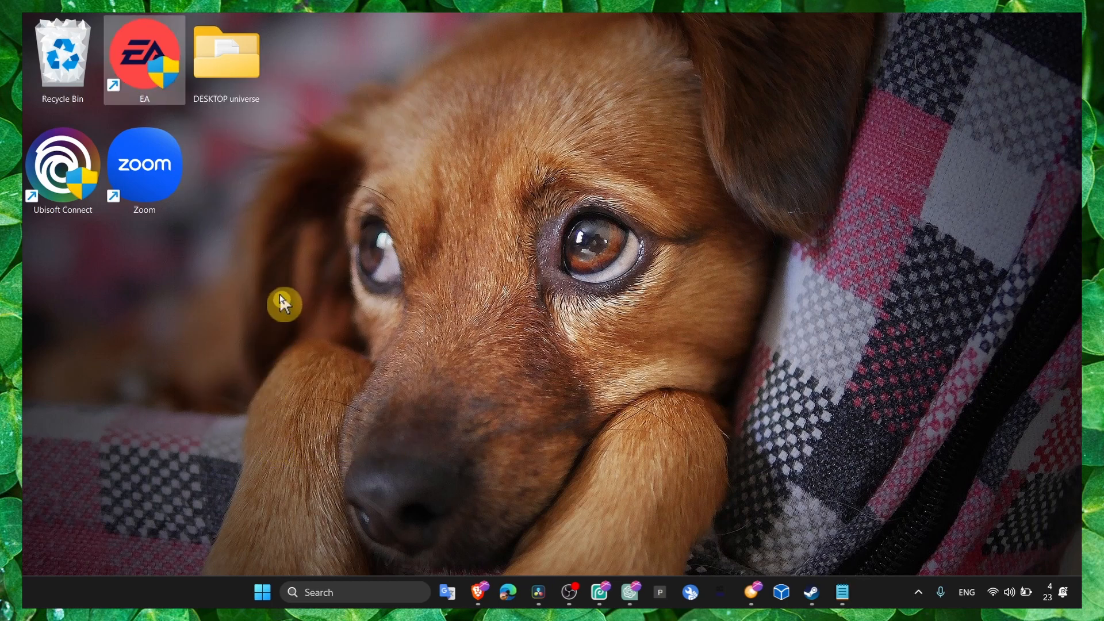
right_click(145, 167)
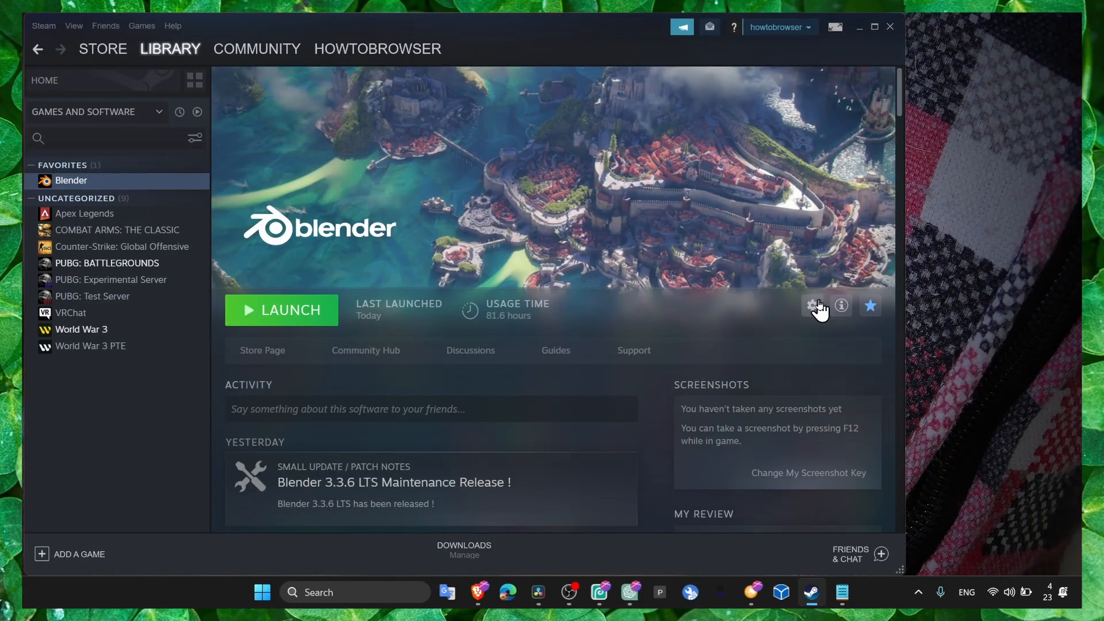
Show Blender's Properties in Steam and its Local Files settings.
click(812, 305)
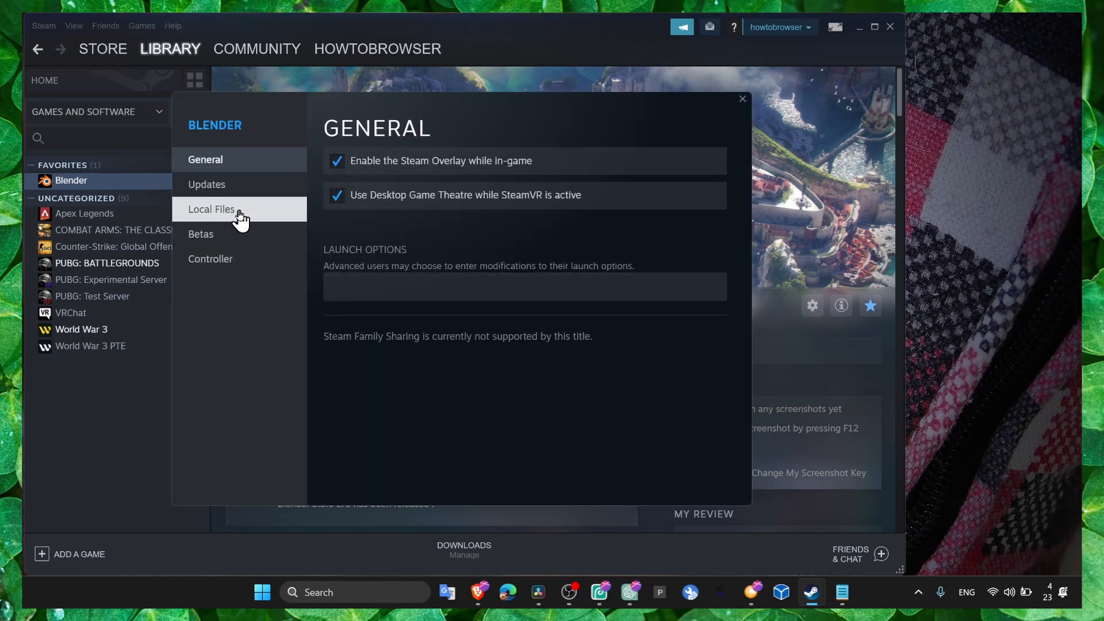
click(211, 210)
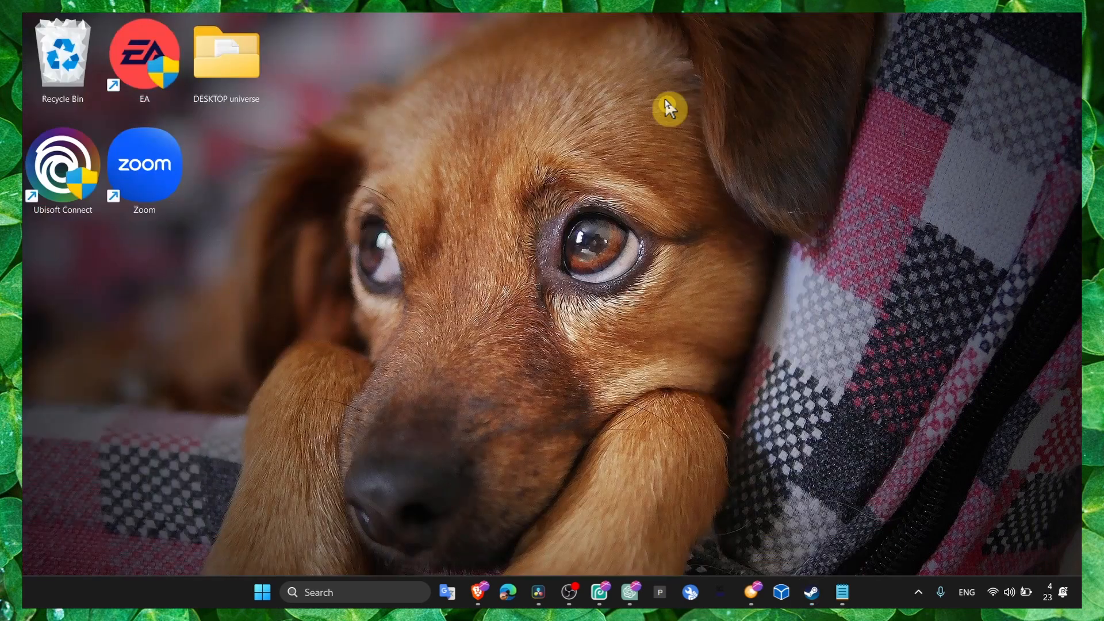
mouse_move(430, 199)
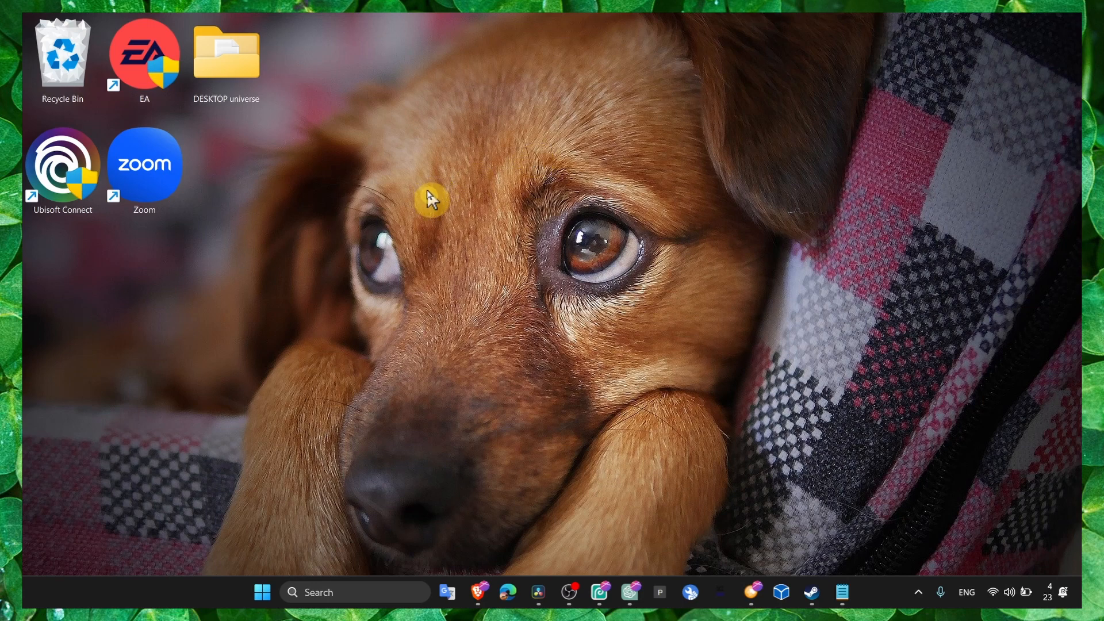
mouse_move(602, 499)
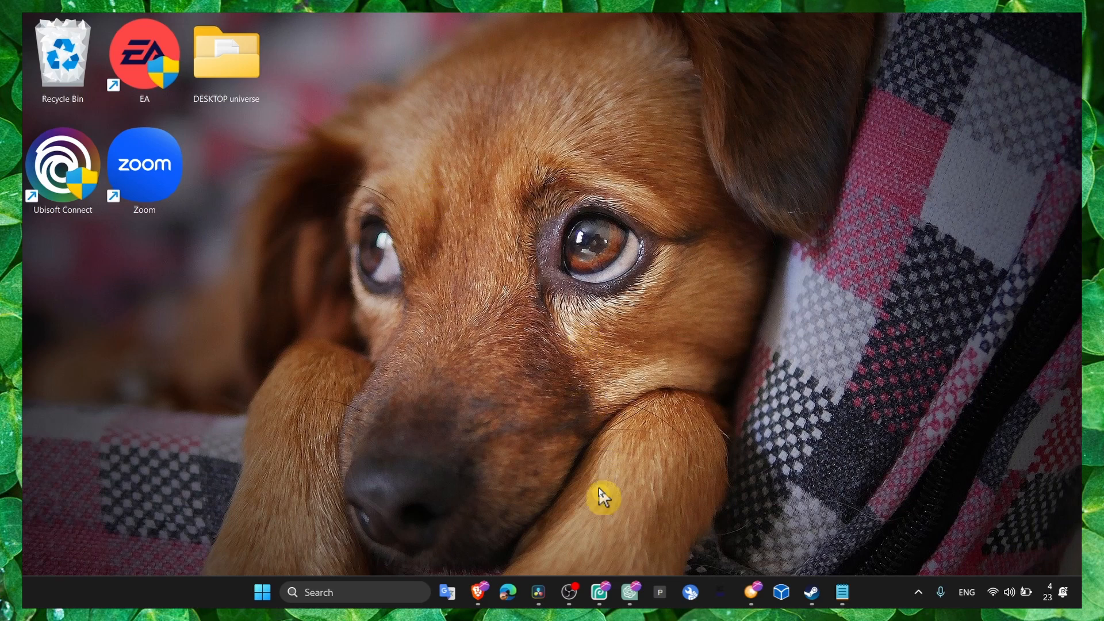
click(569, 597)
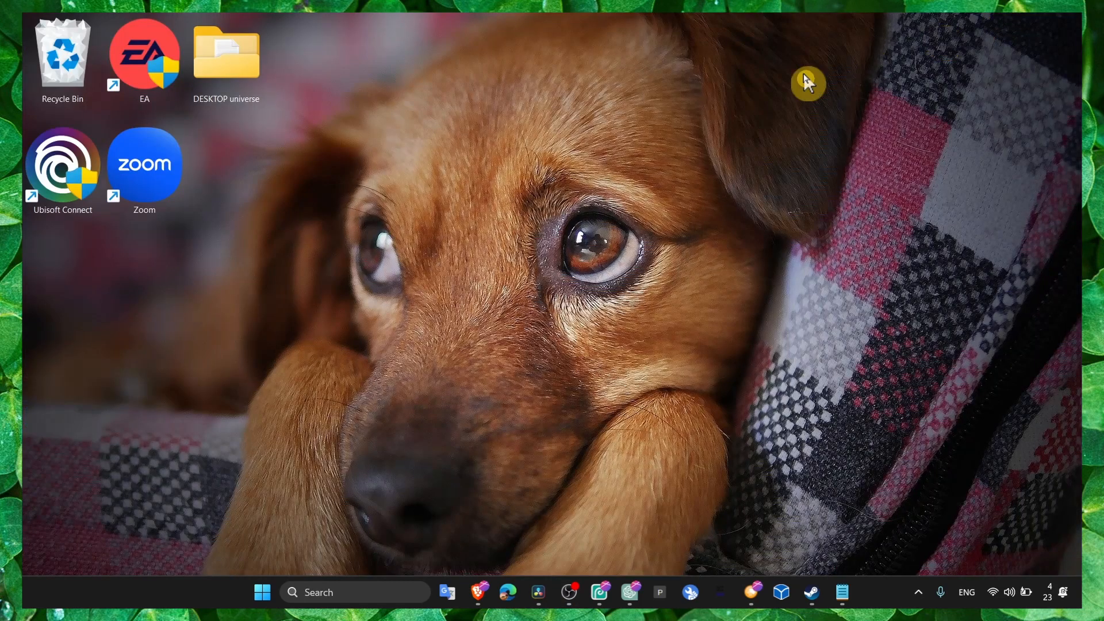
mouse_move(295, 382)
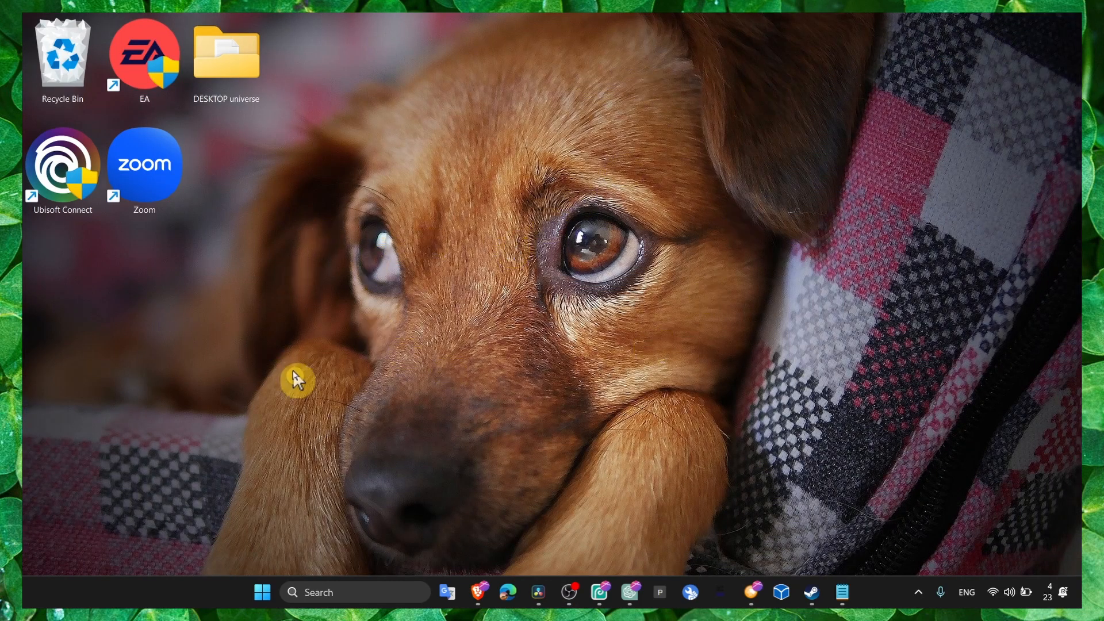
mouse_move(270, 364)
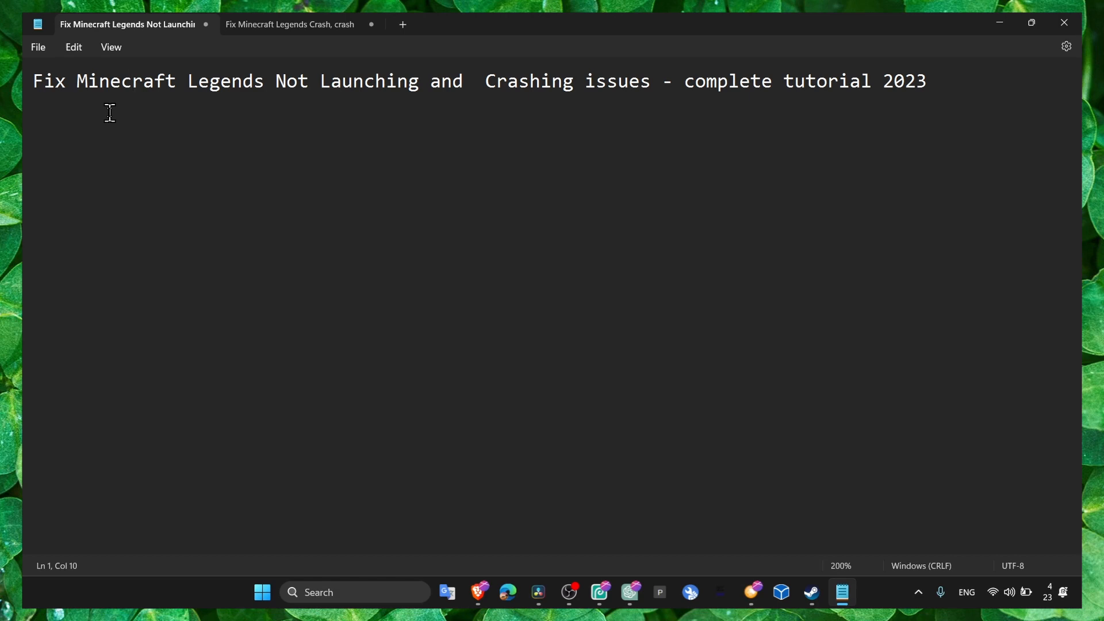
Place the cursor in the Fix Minecraft Legends Not Launching tutorial title line in Notepad.
click(131, 81)
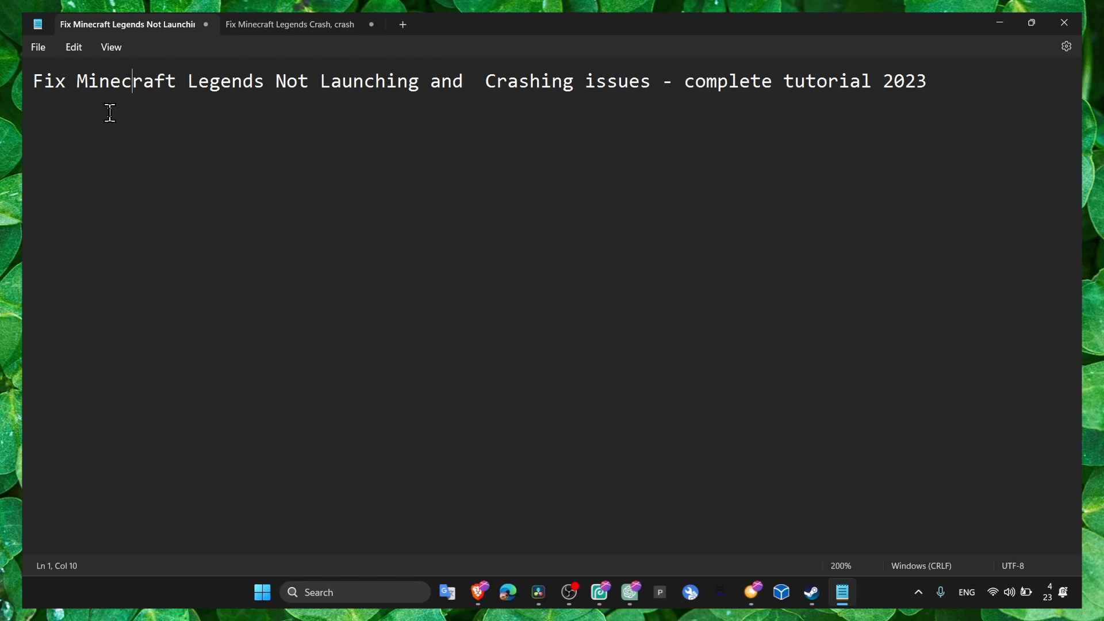